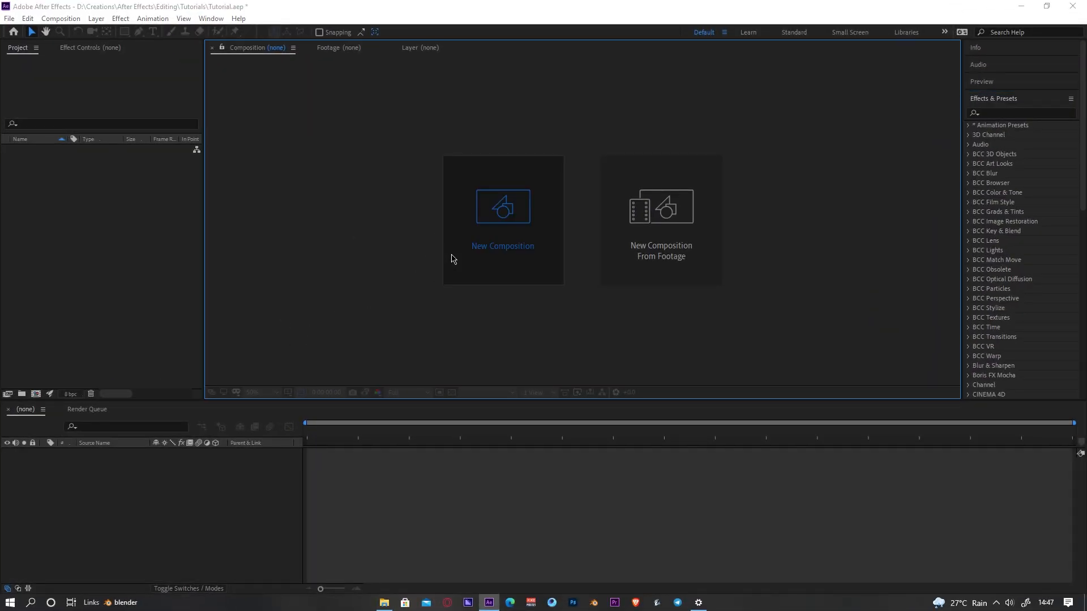
Step: Create a new composition and start naming it 'Tutorial'
left_click(503, 217)
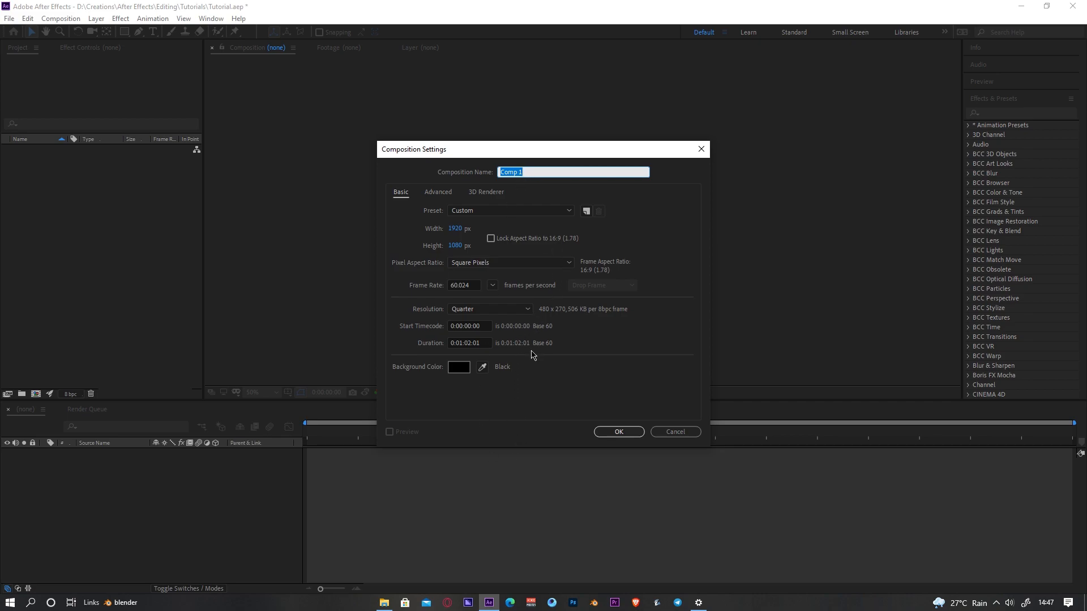
type("Tu")
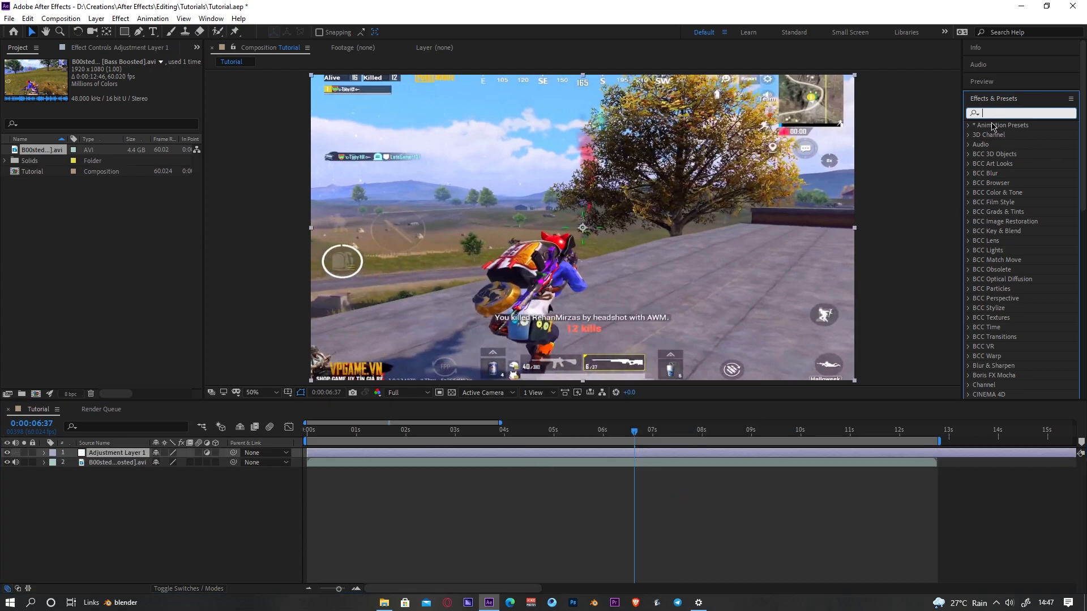
mouse_move(651, 537)
type("Looks")
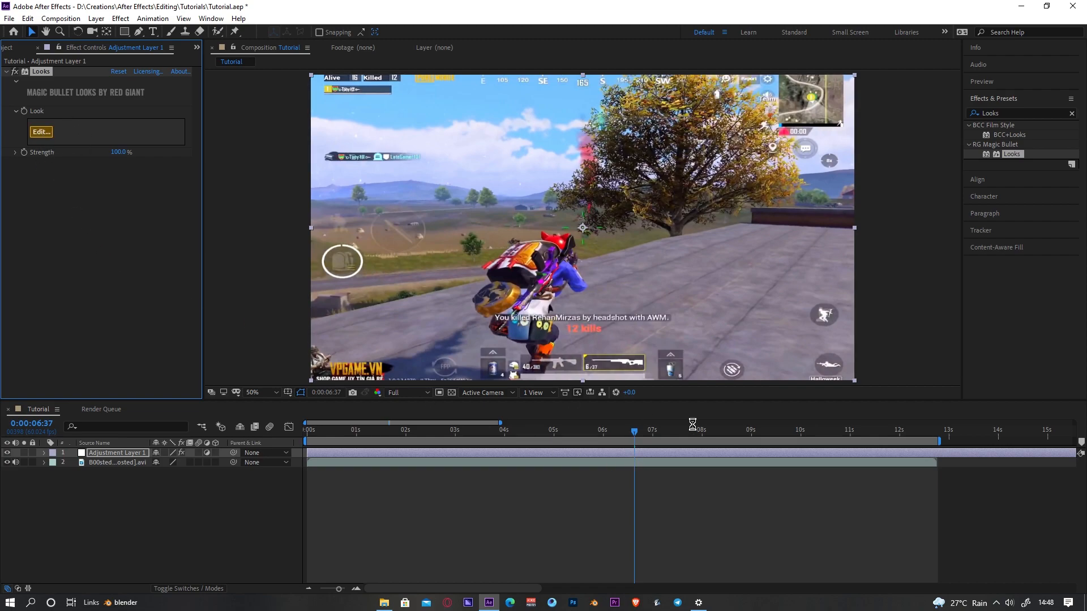
Step: Edit the look and use HSL Colors to desaturate every hue except a boosted purple
left_click(41, 131)
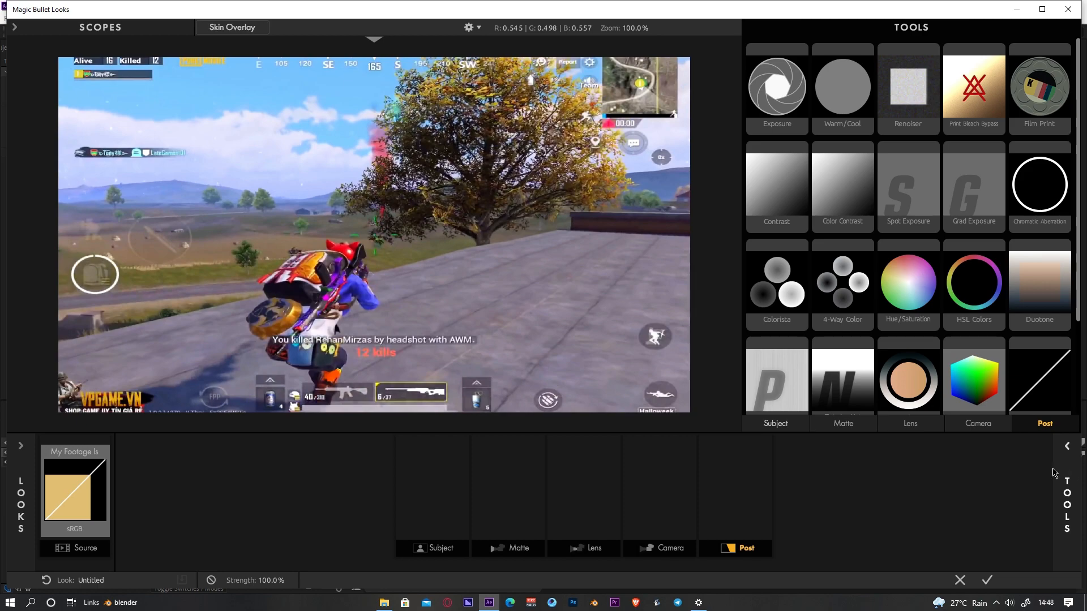
scroll("down", 3)
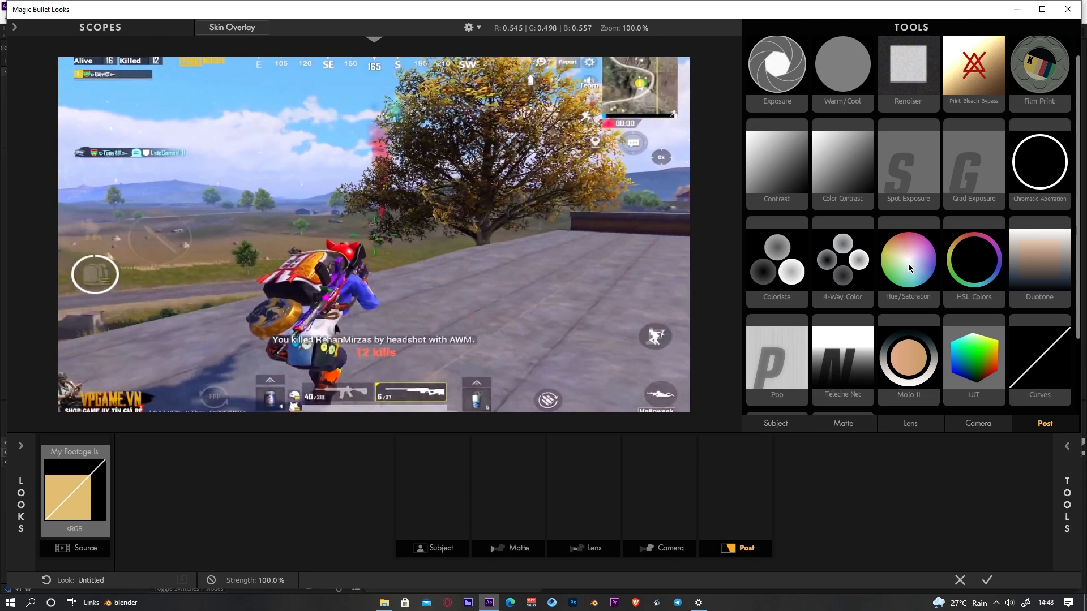
mouse_move(919, 317)
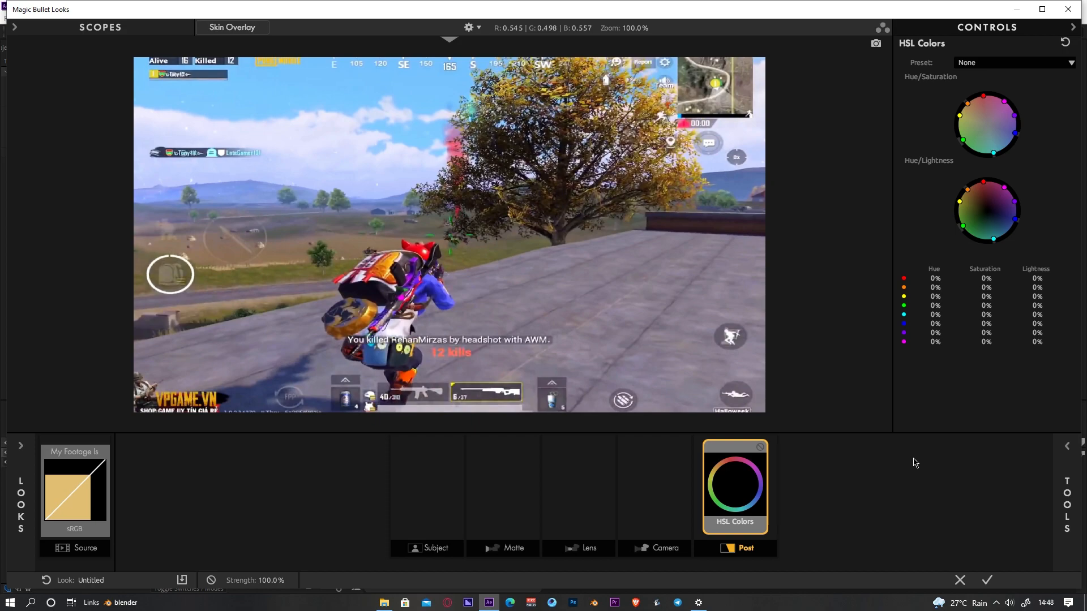
mouse_move(968, 303)
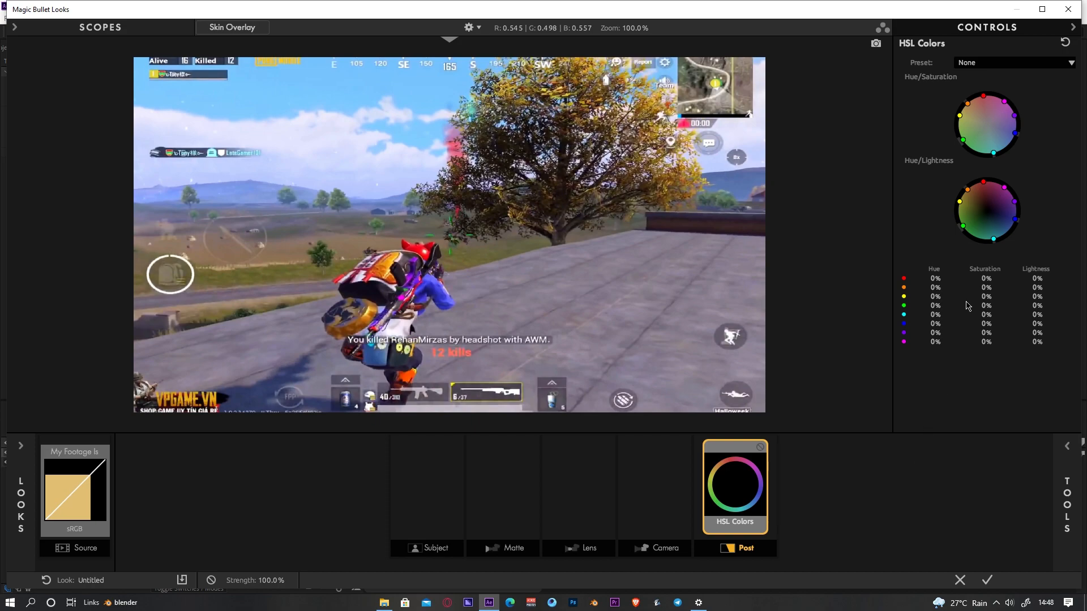
mouse_move(992, 288)
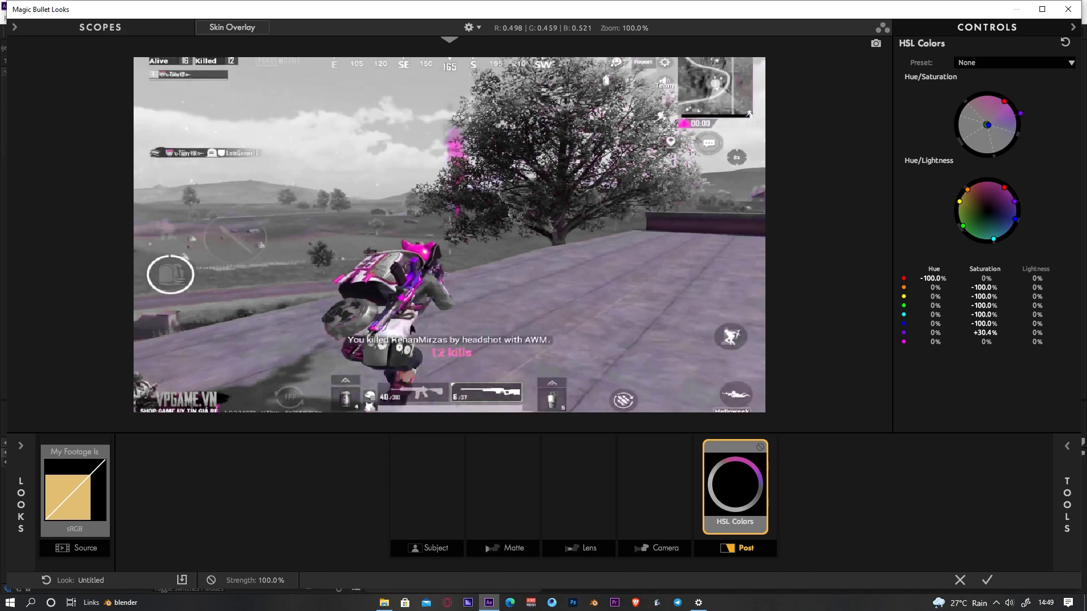
left_click_drag(983, 333, 991, 333)
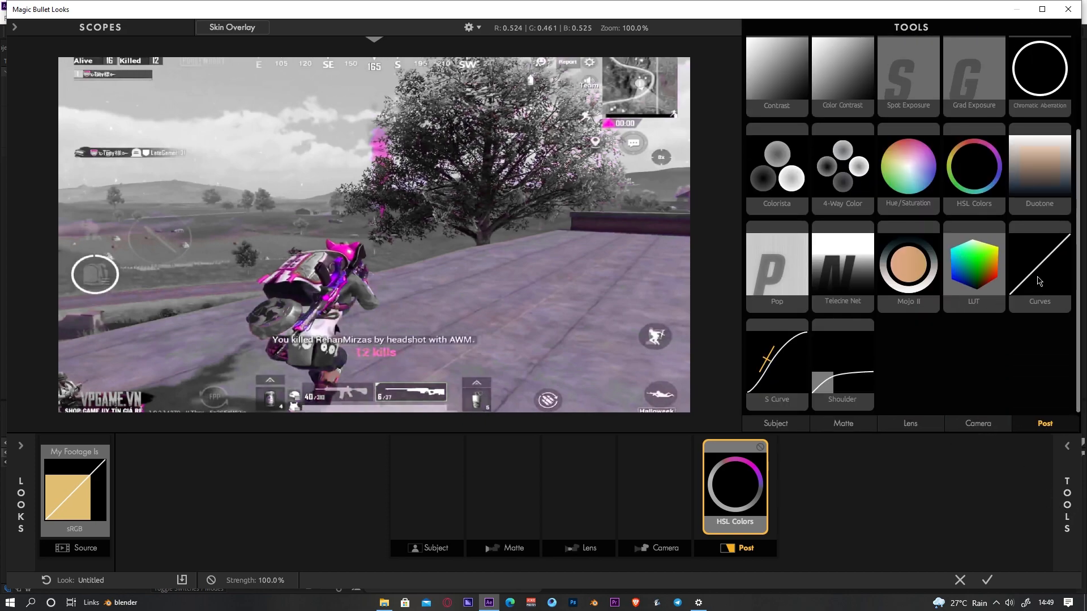
Step: Add a Curves tool to the look's Post chain to deepen shadows
left_click(1039, 262)
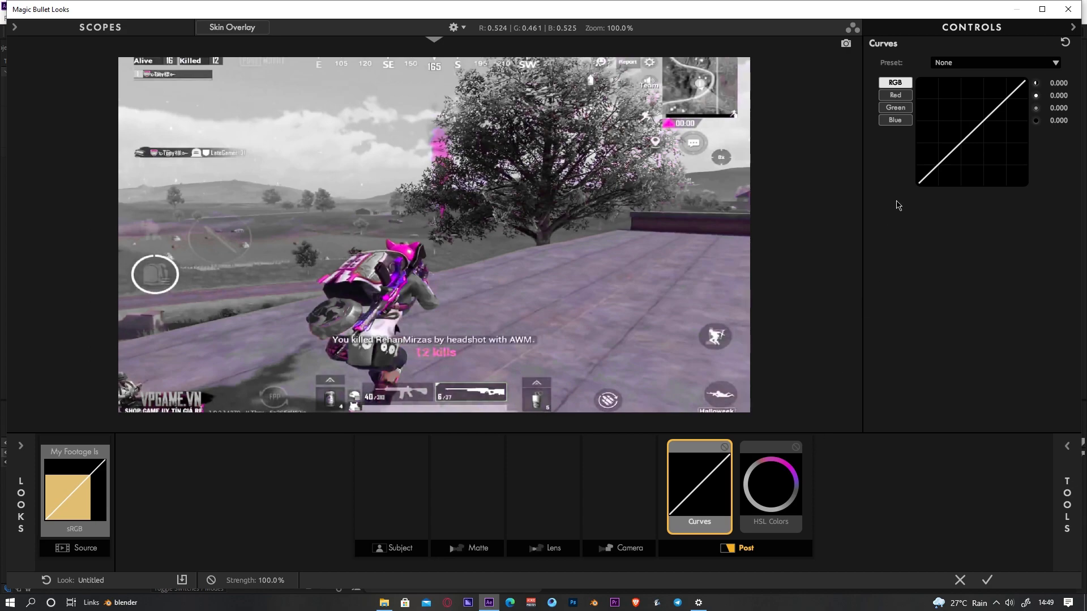
mouse_move(930, 86)
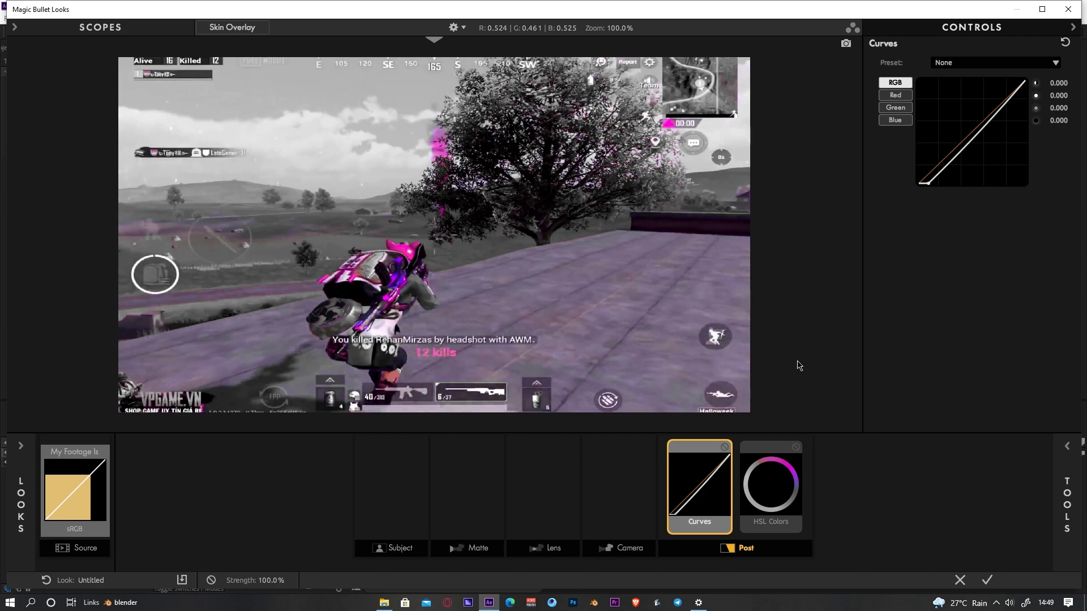
mouse_move(1059, 458)
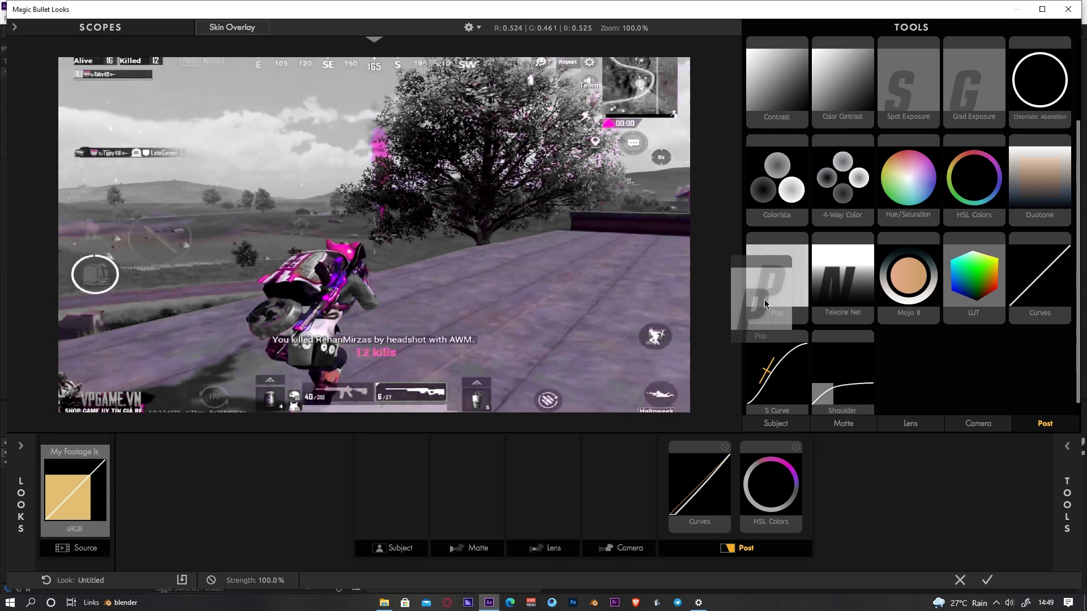
Step: Add the Pop tool to the Post chain alongside Curves and HSL Colors
left_click(768, 288)
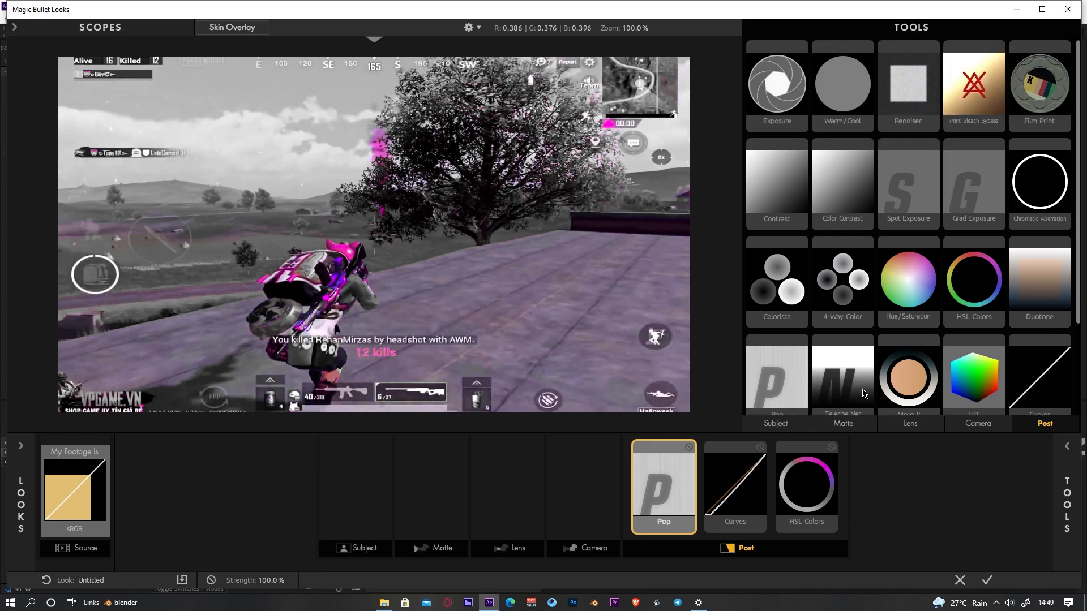
Step: Place Edge Softness in the Lens stage and resize its sharp centre circle
left_click(910, 423)
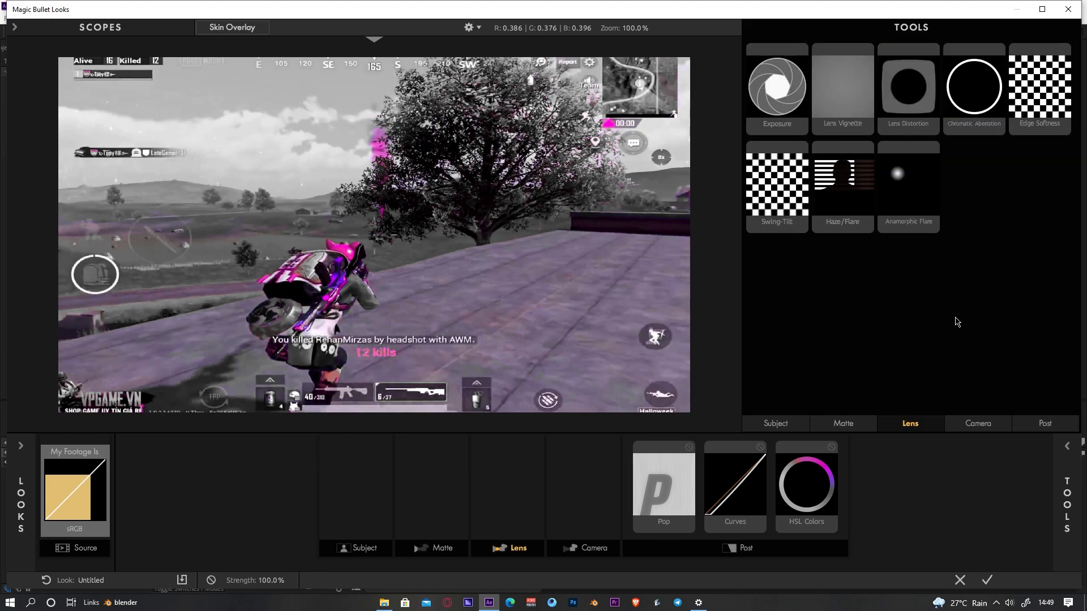
left_click(1039, 85)
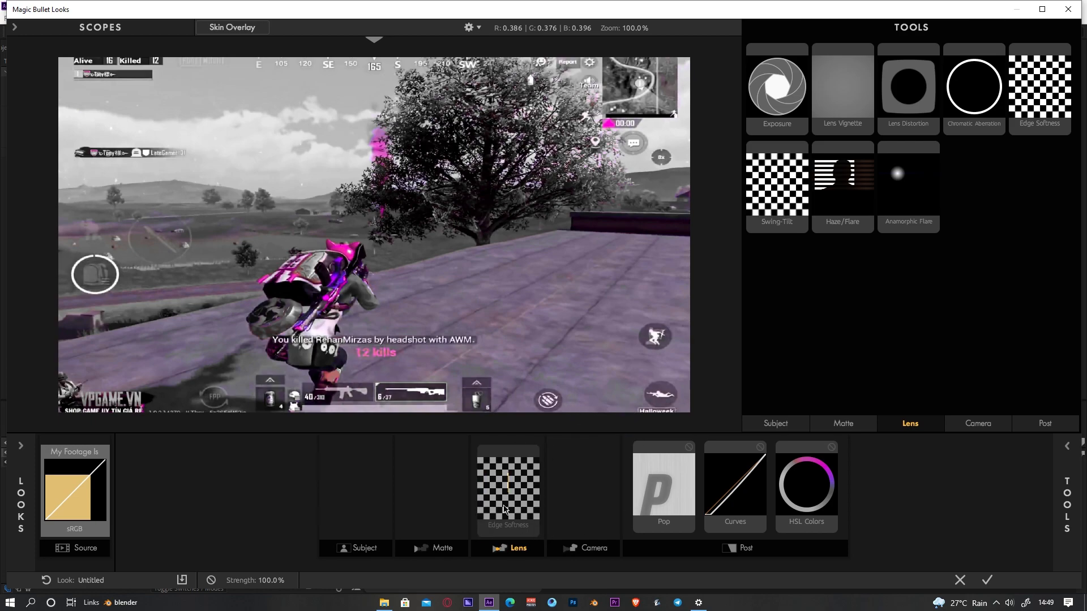
left_click(507, 486)
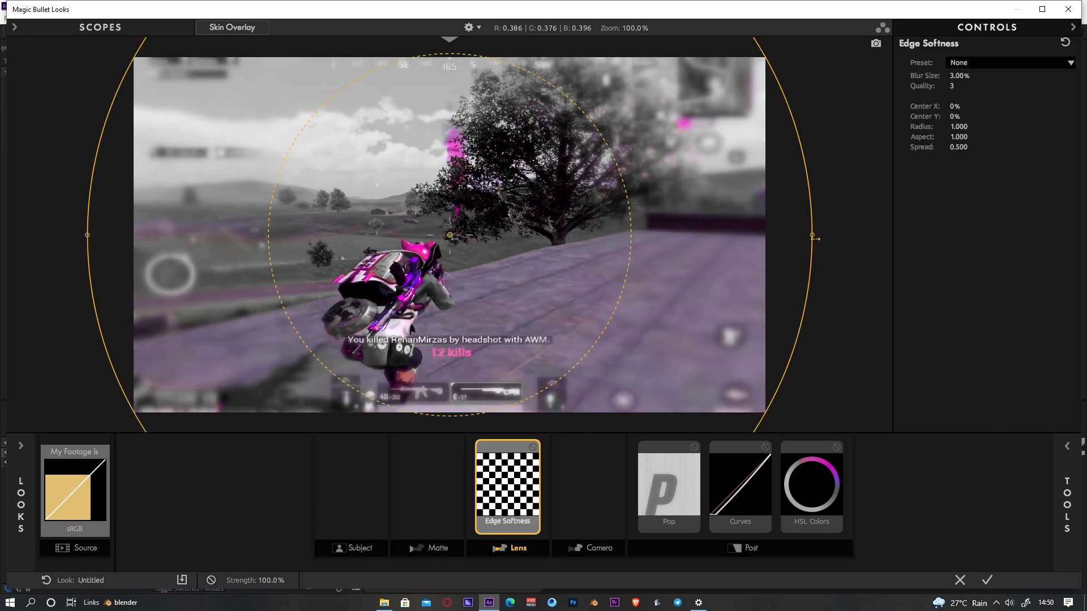
left_click_drag(813, 236, 889, 246)
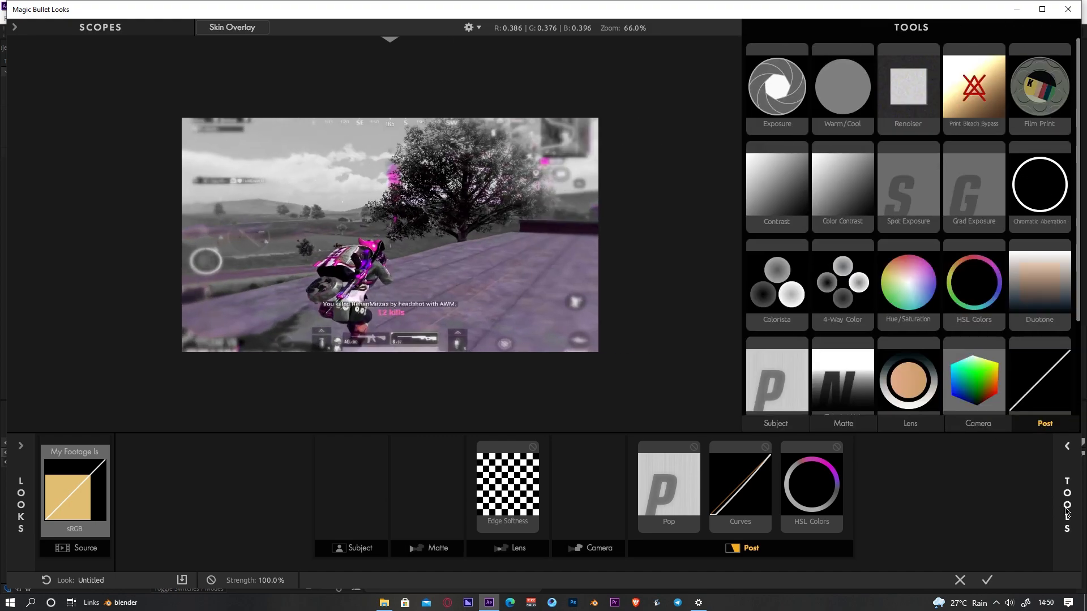
Step: Add Spot Exposure to the Post stage with Stops set to .3 over the rider
scroll("down", 3)
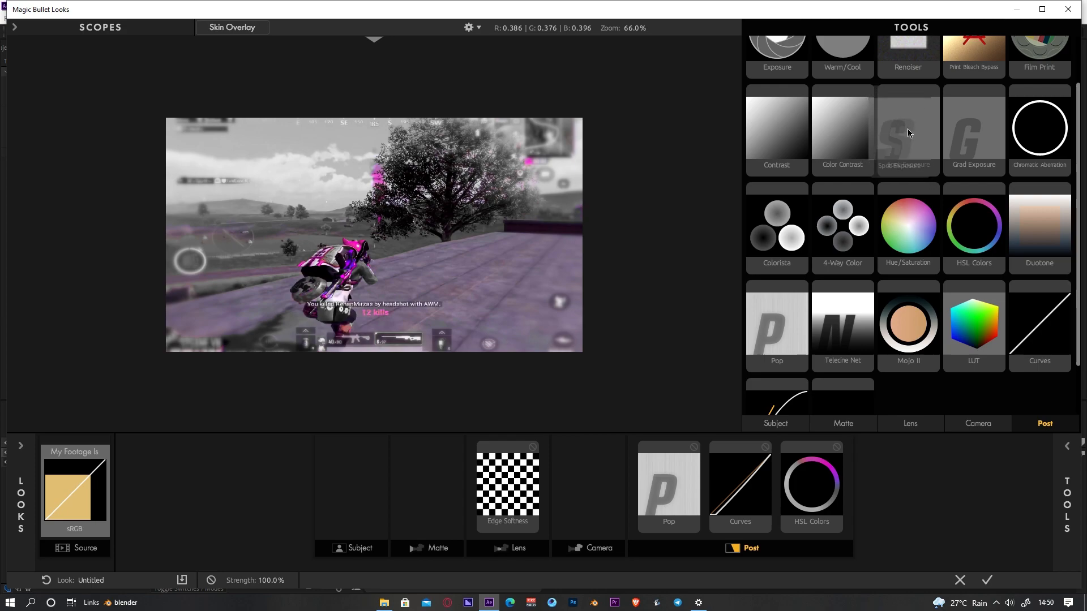
left_click_drag(907, 131, 619, 485)
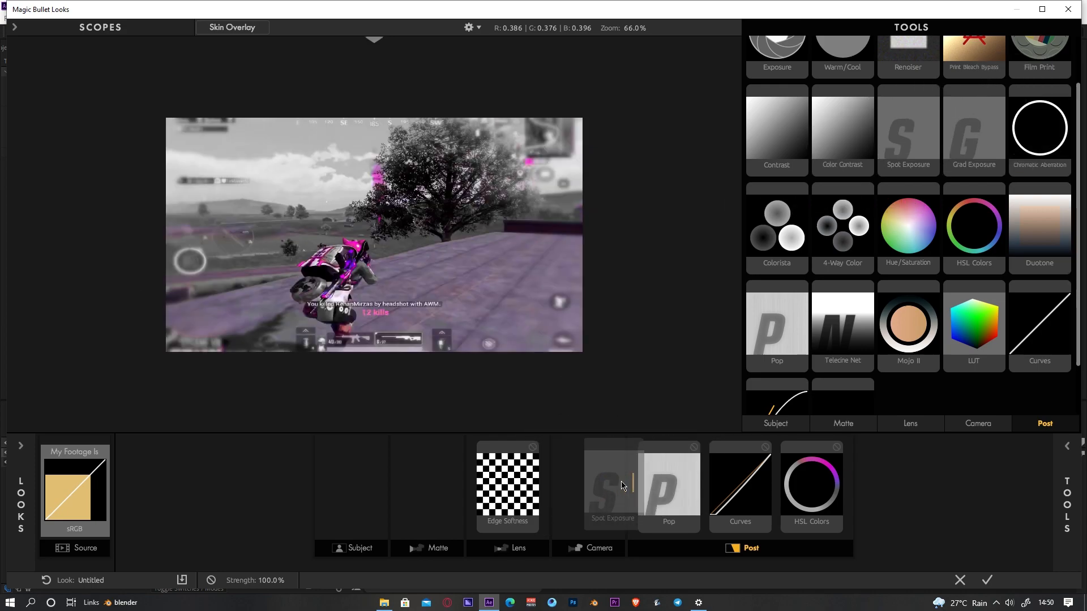
left_click(611, 484)
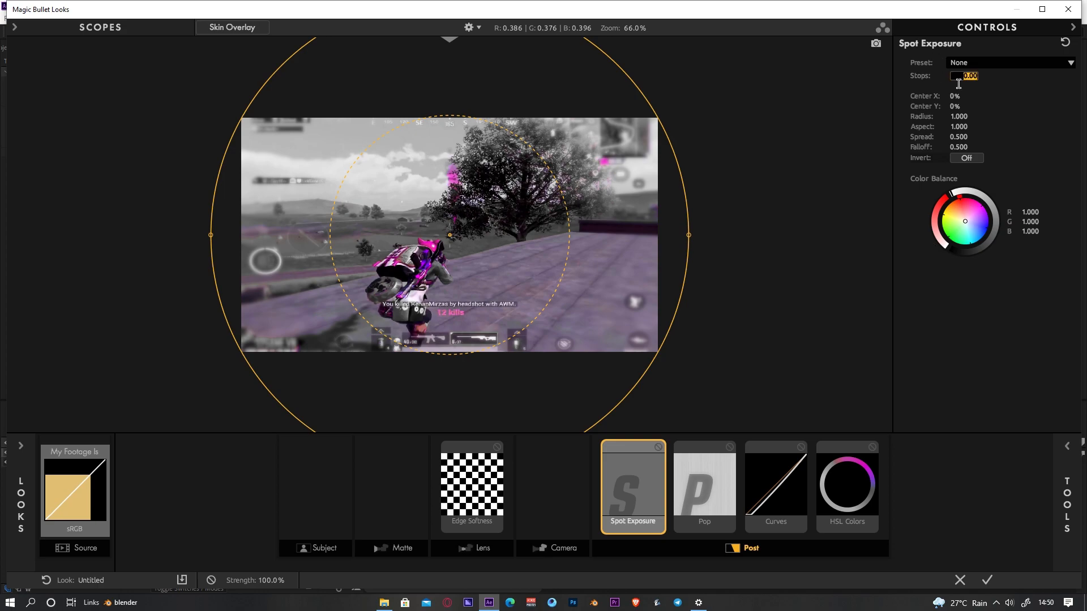
type(".3")
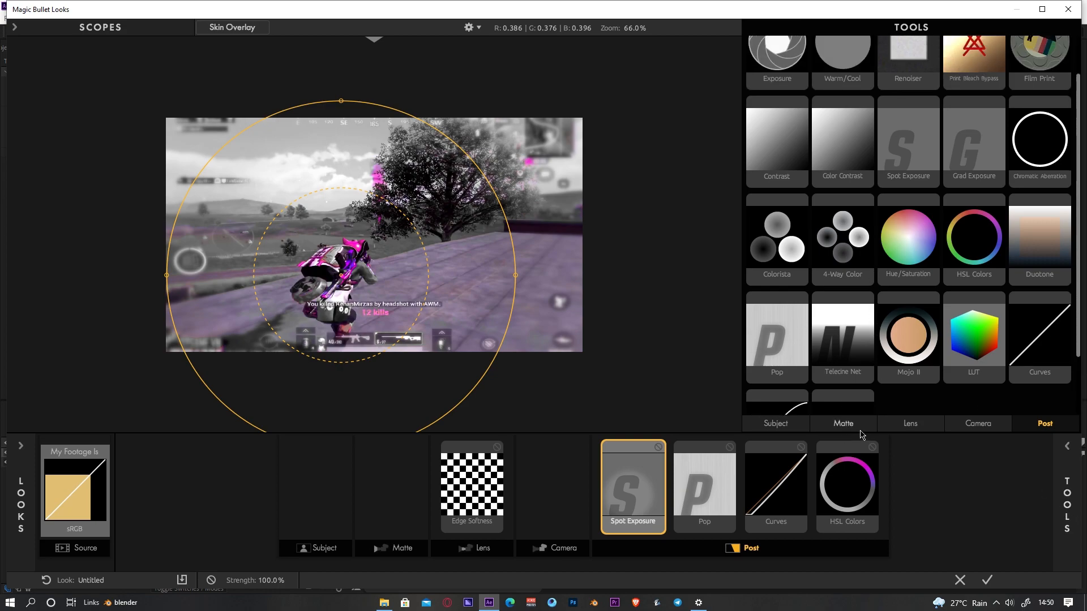
Step: Add a Lens Vignette to the Lens stage and adjust its centre and size
left_click(910, 423)
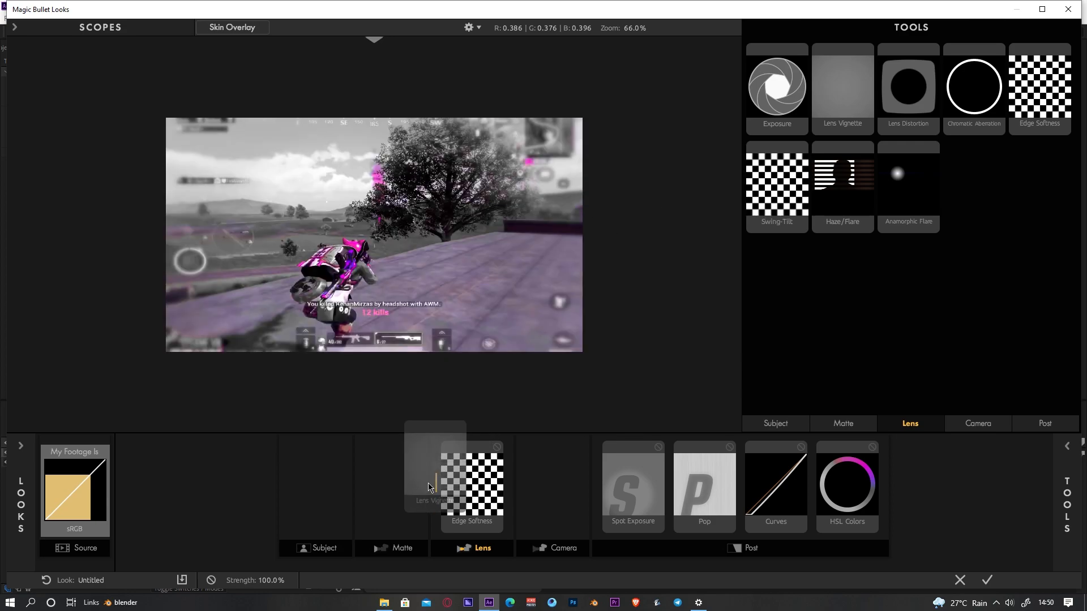
left_click(842, 86)
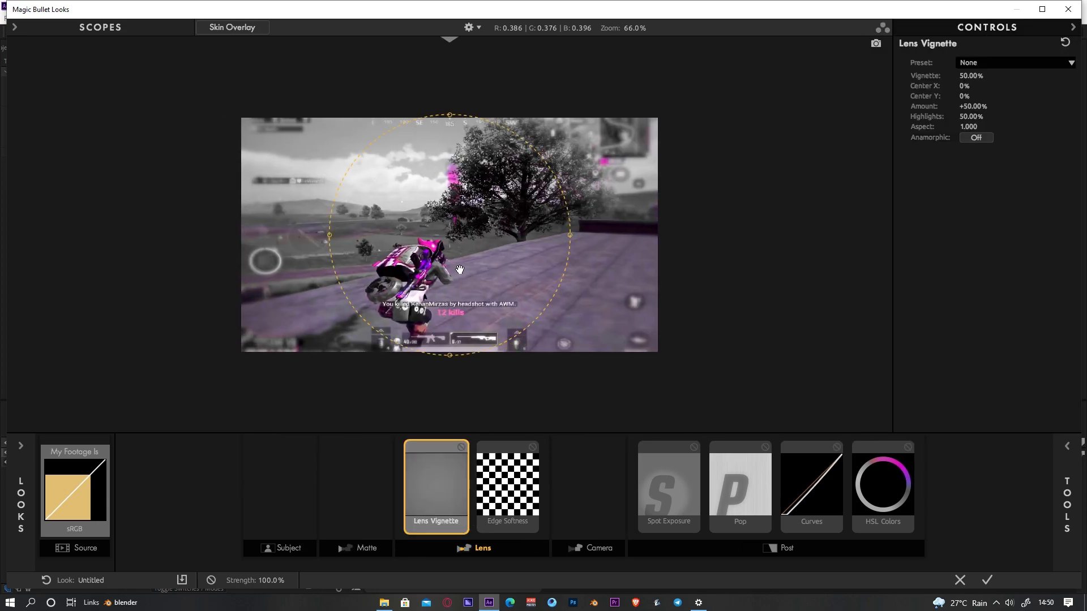
left_click_drag(458, 269, 506, 270)
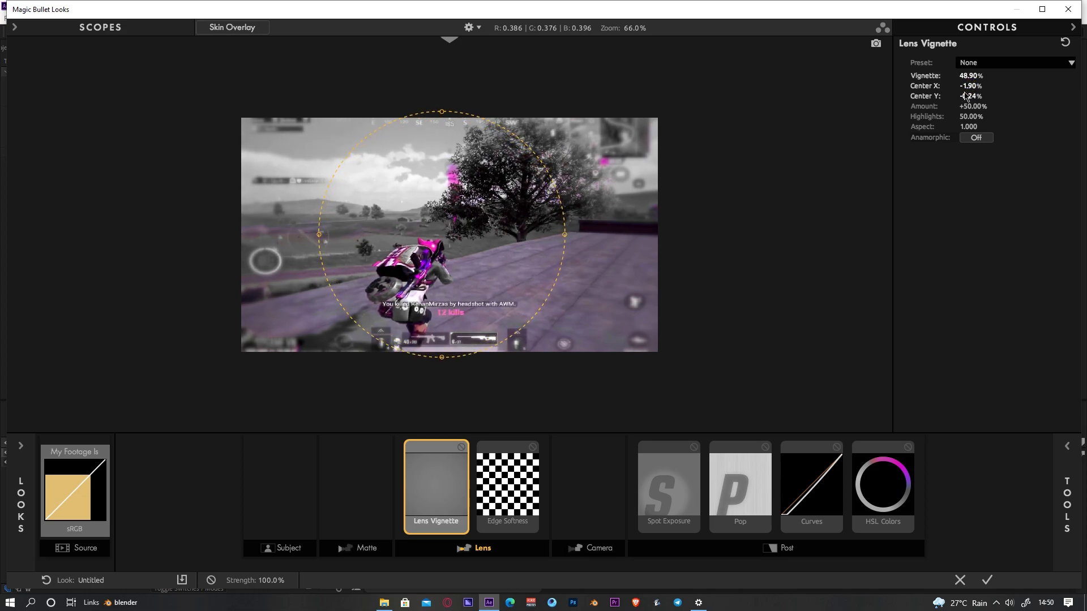
left_click_drag(972, 106, 980, 106)
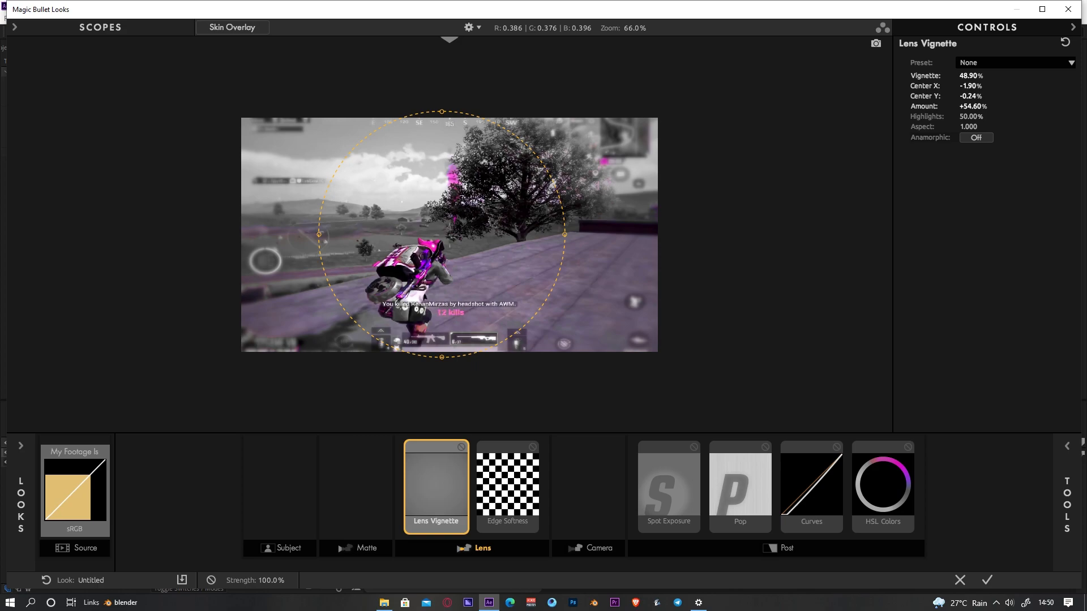
mouse_move(629, 373)
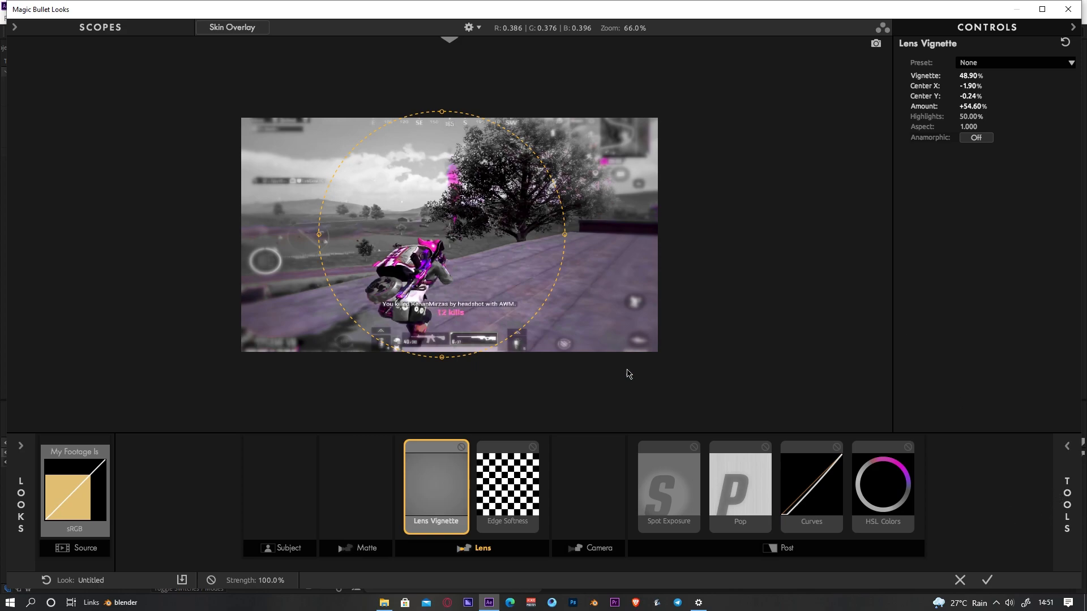
mouse_move(514, 508)
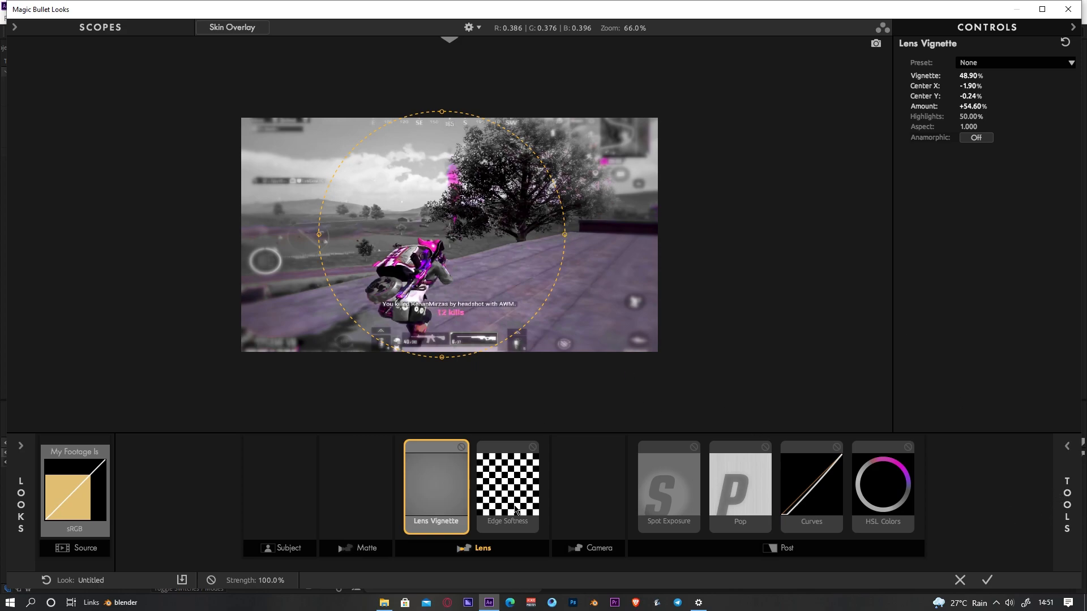
Step: Review Edge Softness and apply the finished look back to the composition
left_click(507, 485)
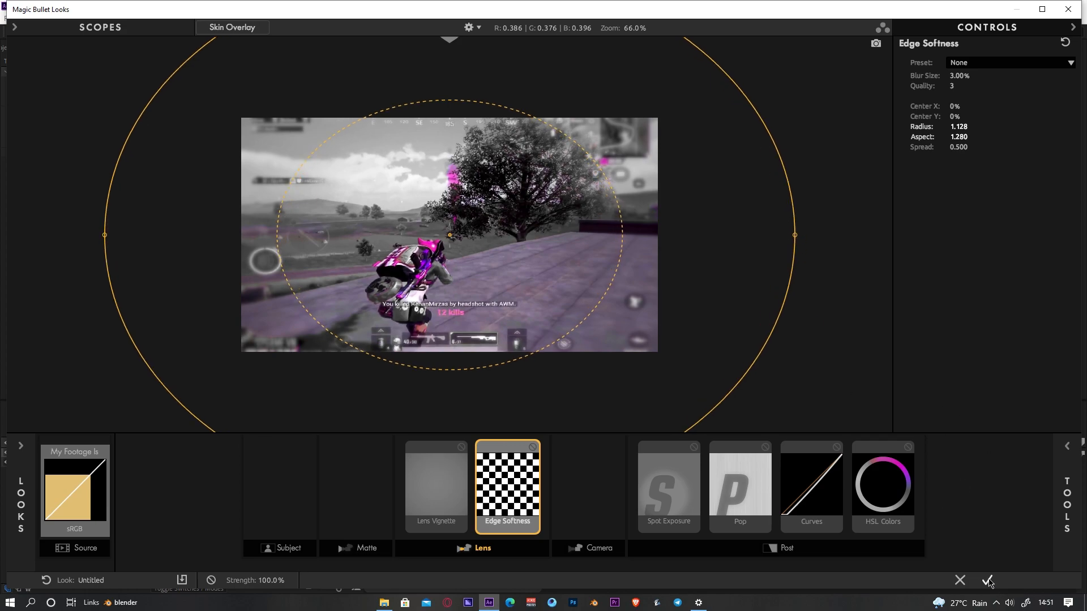
left_click(988, 580)
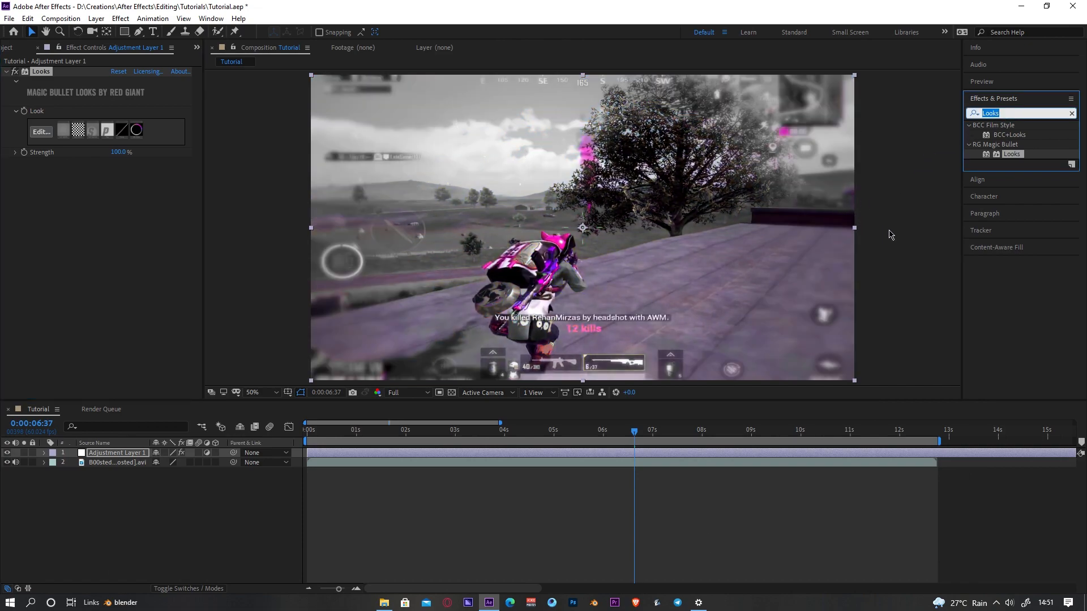
Step: Apply Sapphire S_Glow to the adjustment layer and raise Glow Width to 155
type("S_glo")
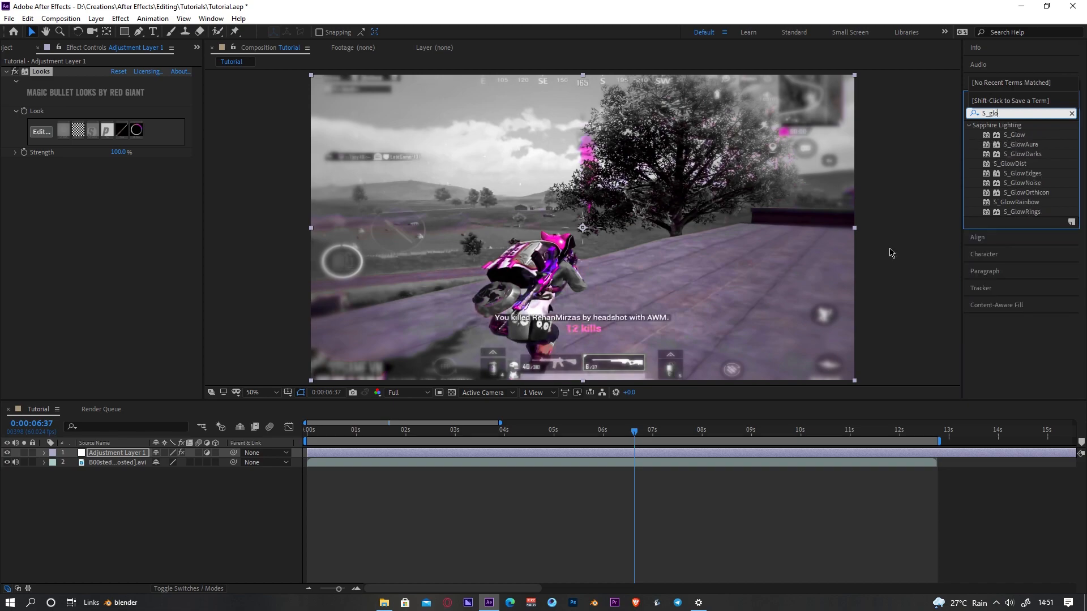
left_click(1011, 135)
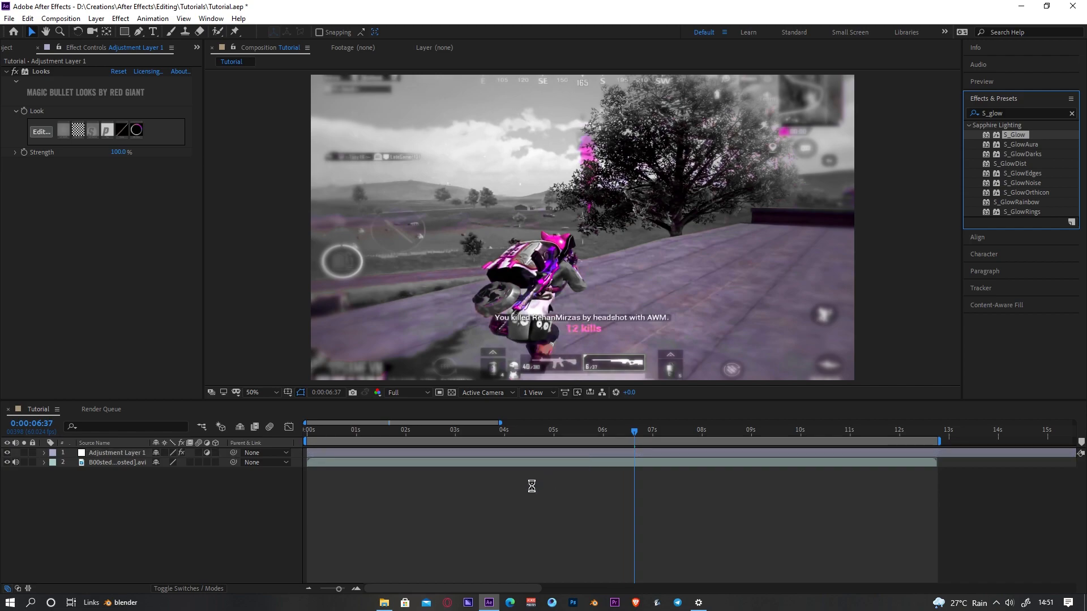
double_click(1014, 135)
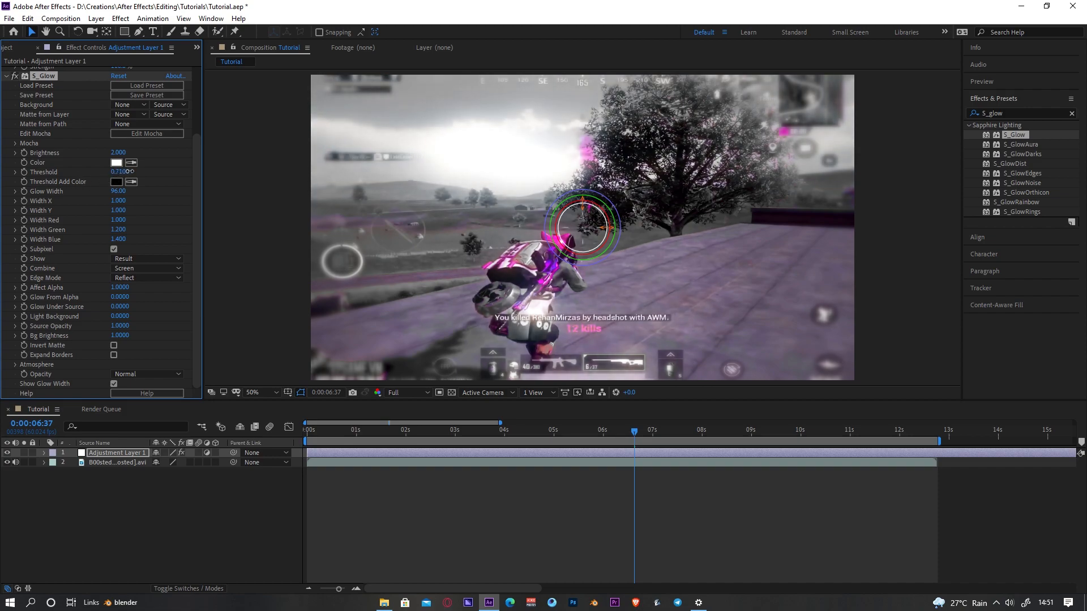
left_click(118, 172)
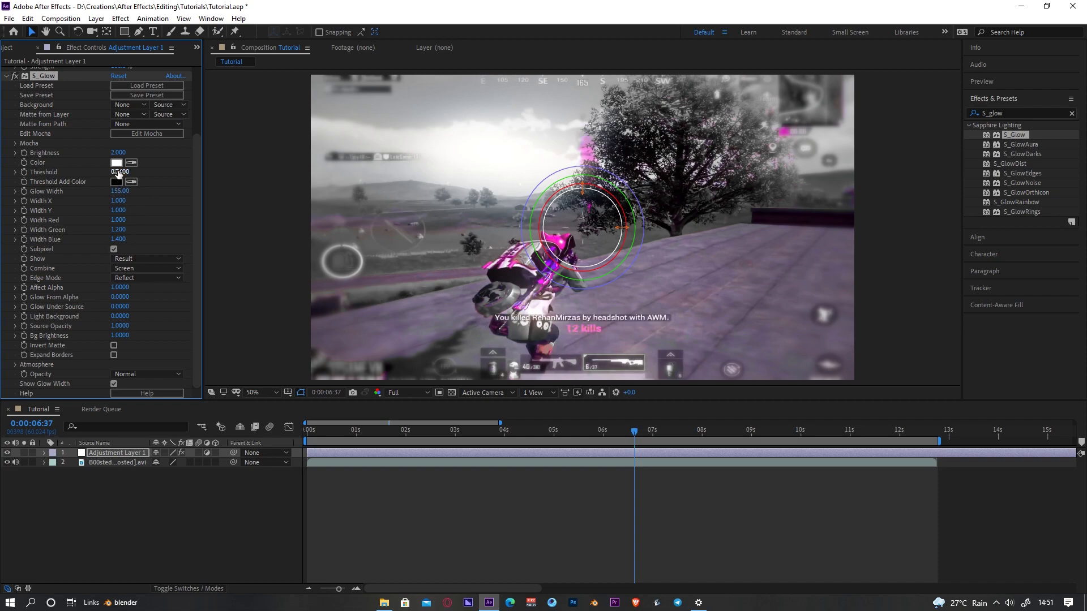
Step: Set the glow colour to purple and preview another point in the clip
left_click(114, 163)
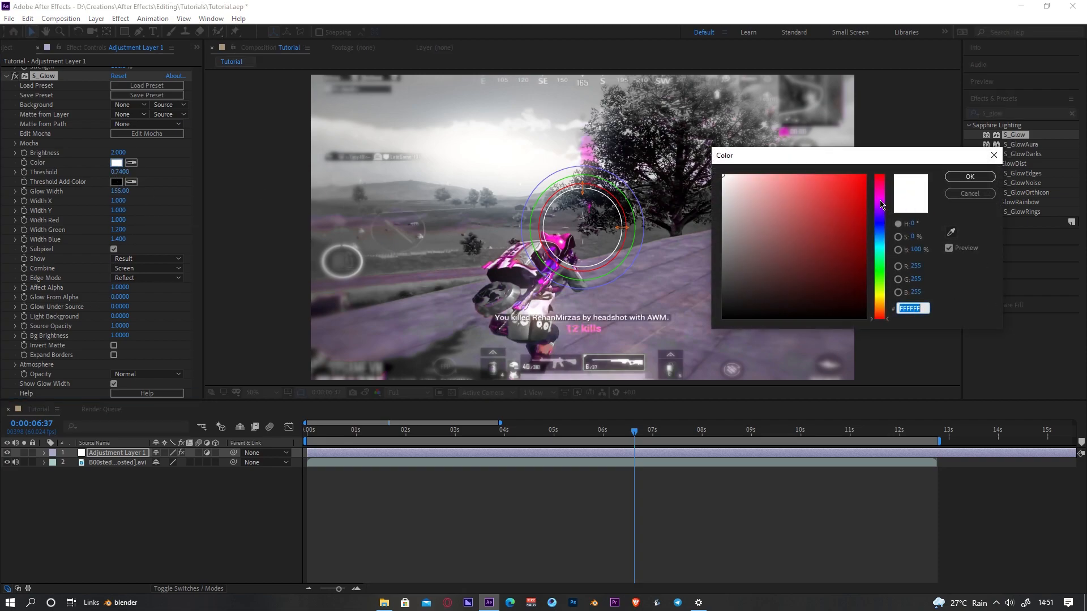
left_click(880, 199)
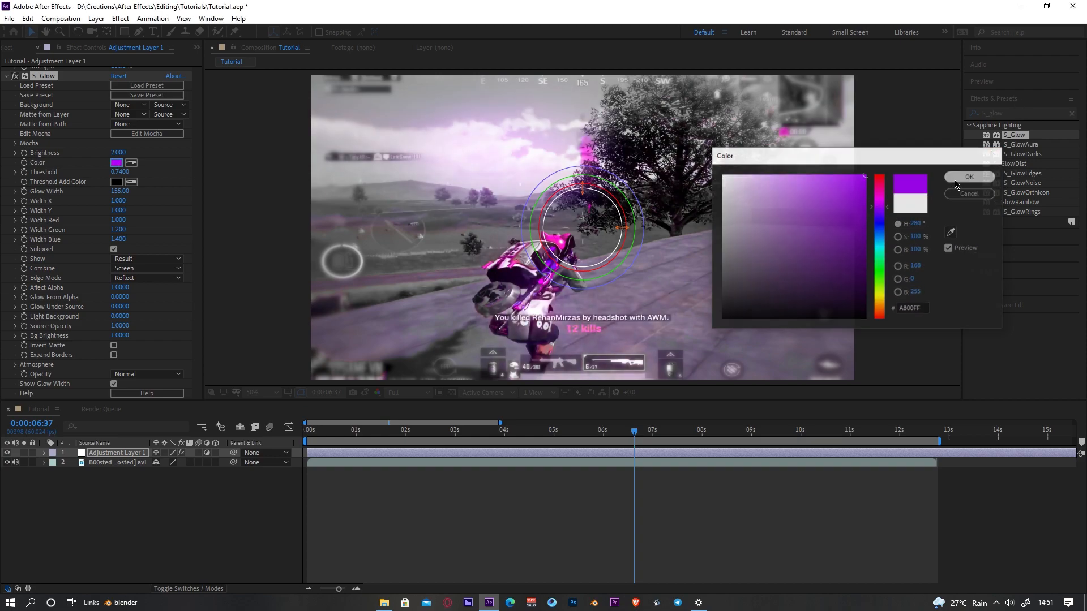
left_click(969, 176)
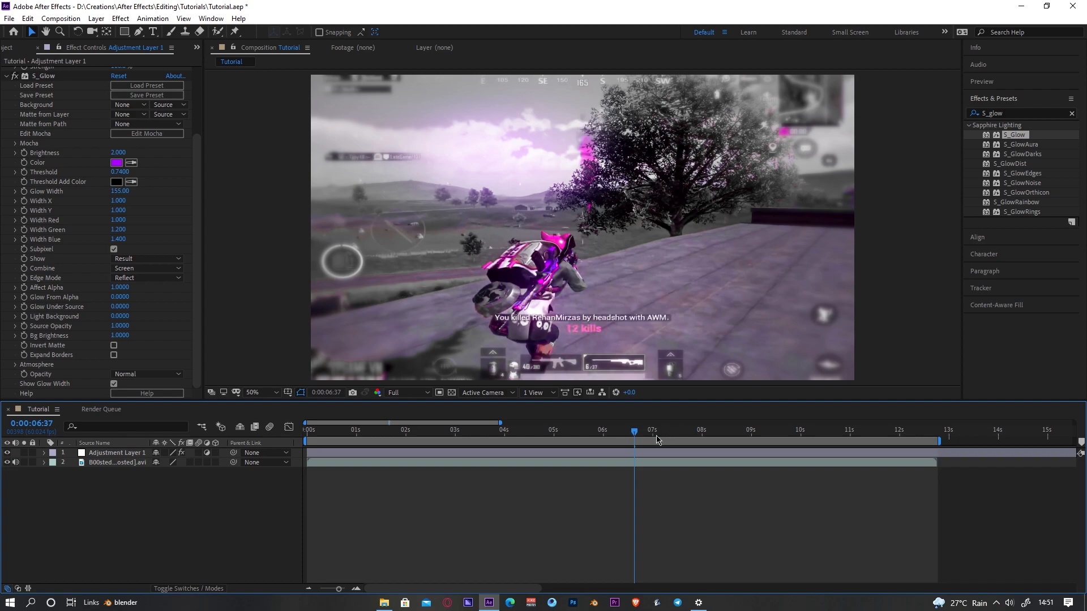
left_click(671, 430)
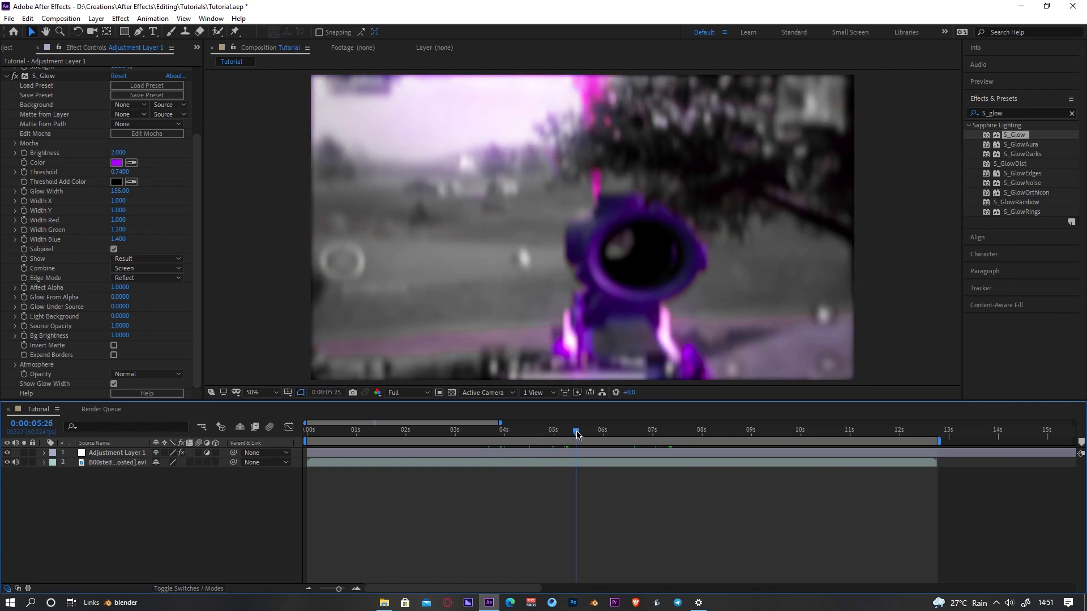
Step: Preview the glow and lower the composition resolution to Quarter
left_click_drag(575, 431, 610, 431)
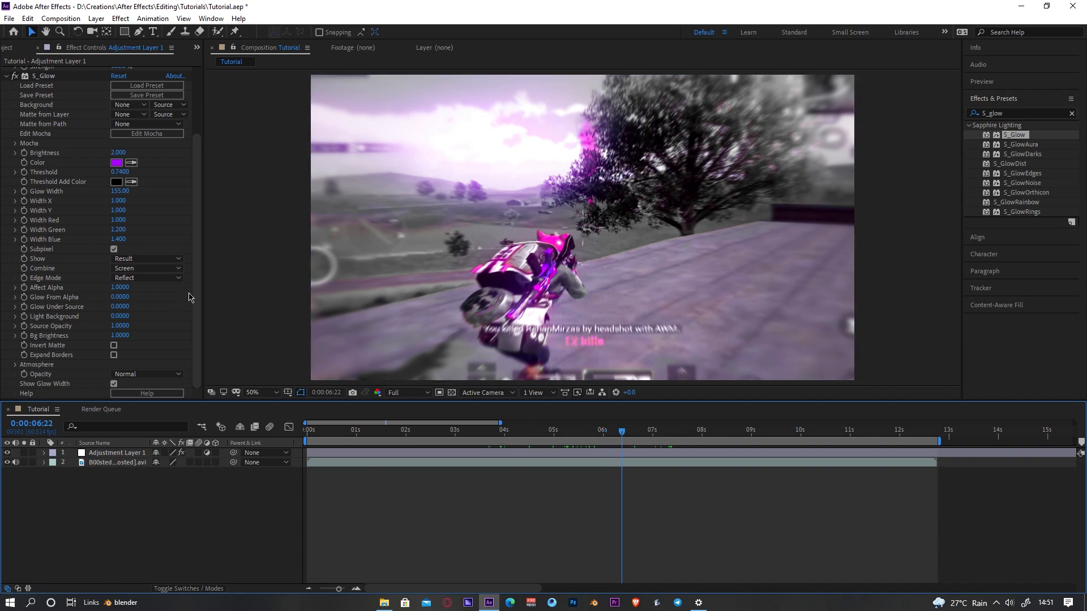
mouse_move(104, 132)
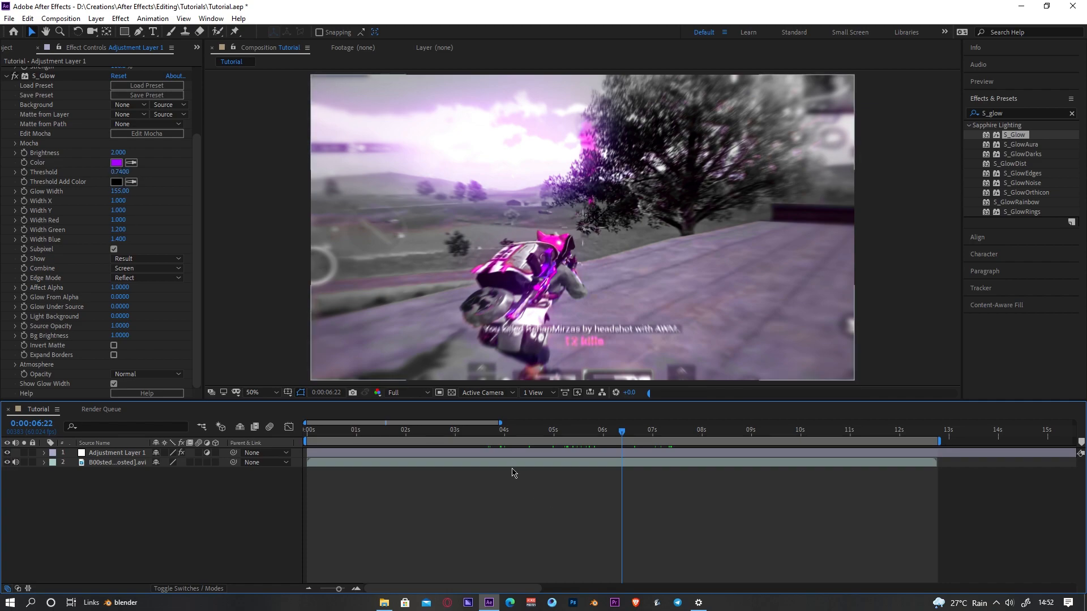
left_click(406, 392)
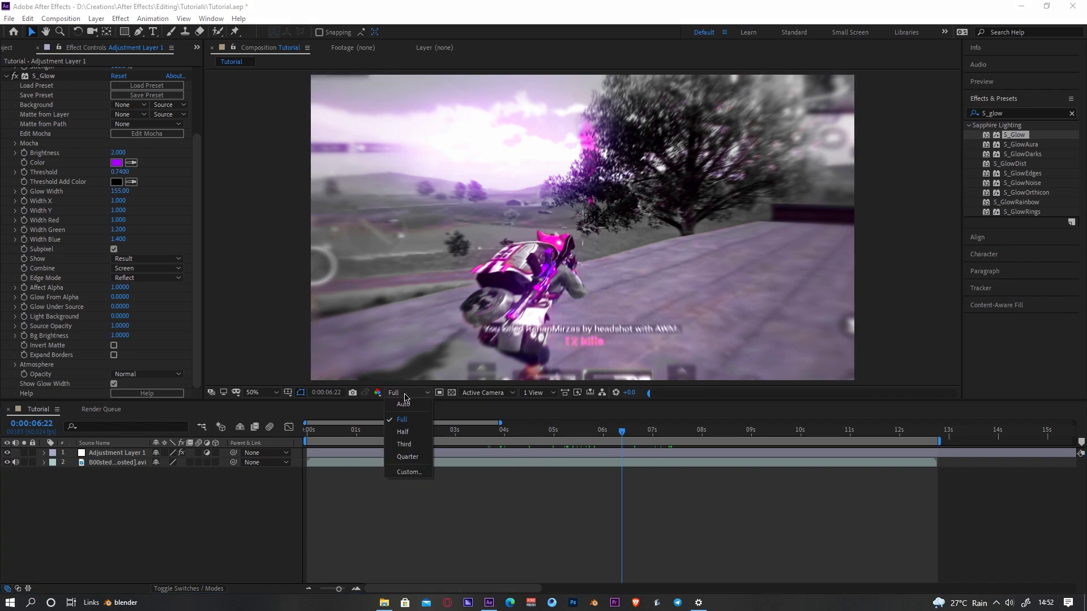
left_click(405, 456)
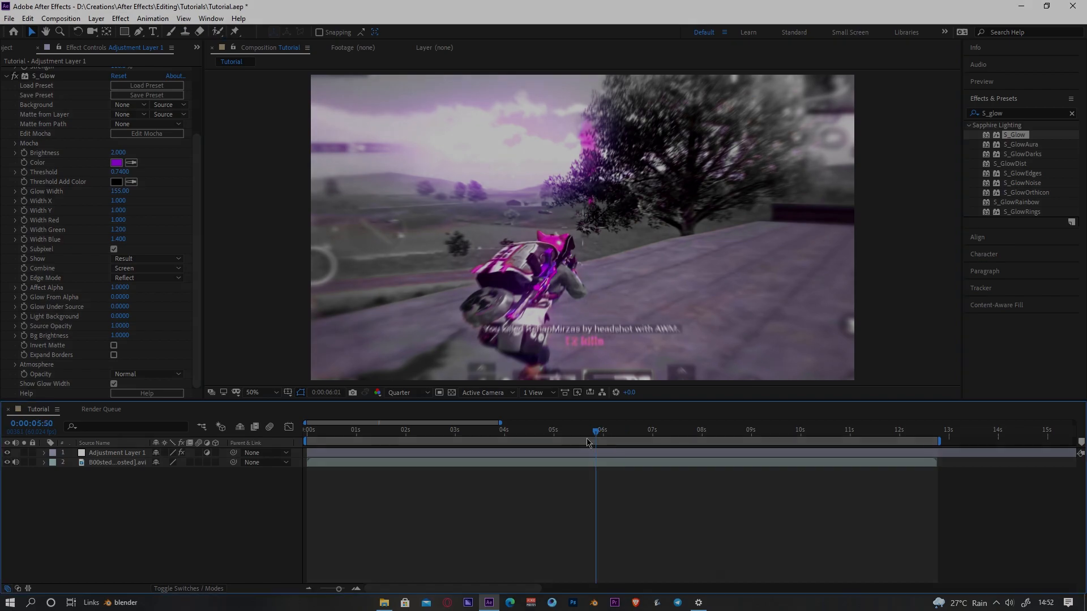
left_click(525, 446)
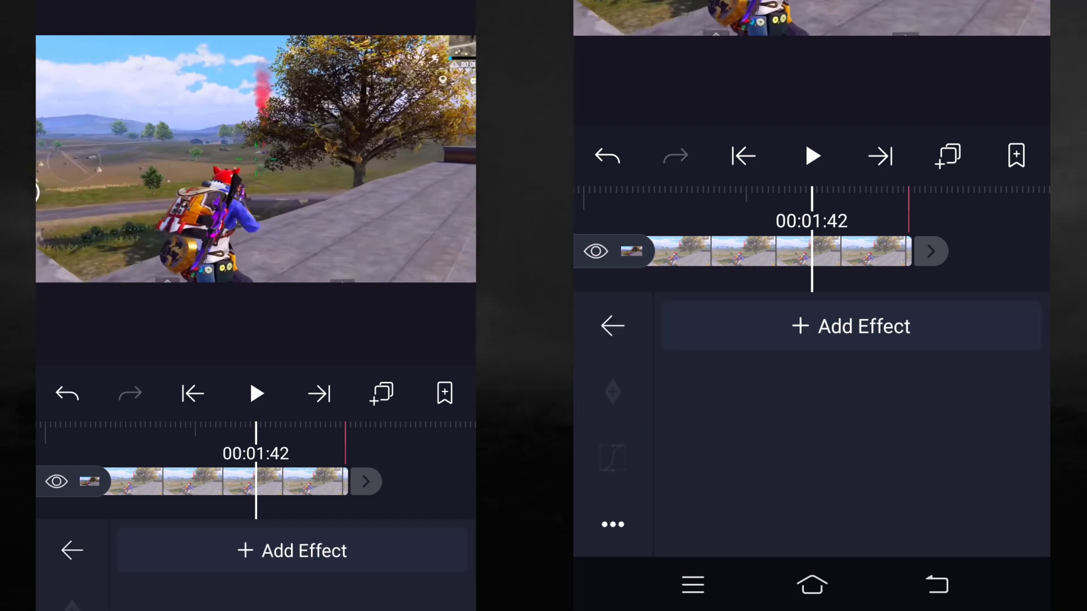
Step: Add a Replace Color effect with red as the colour to replace
left_click(292, 550)
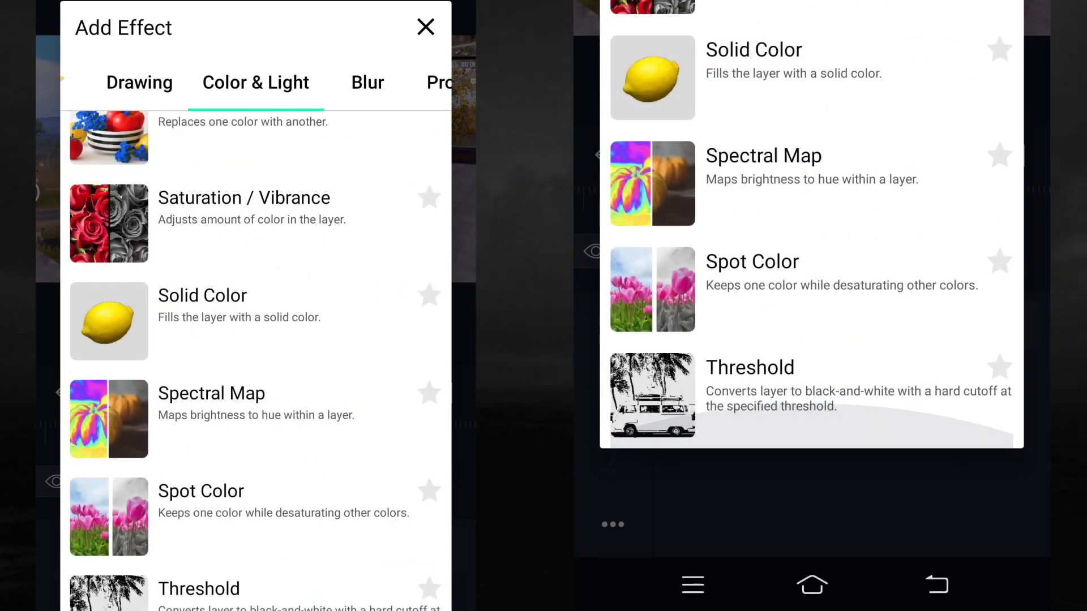
left_click(109, 122)
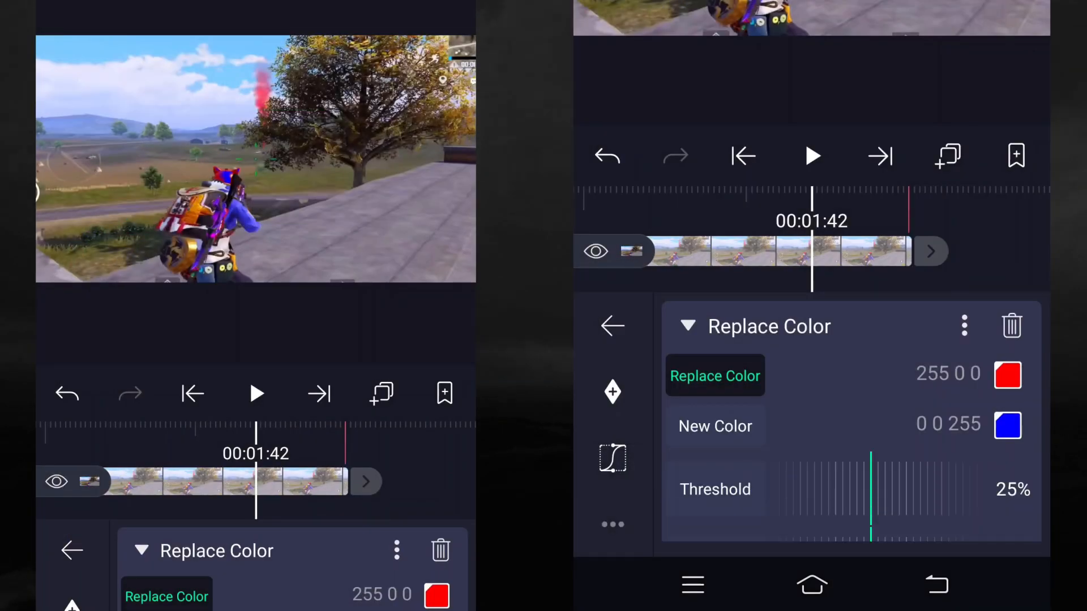
left_click(1010, 375)
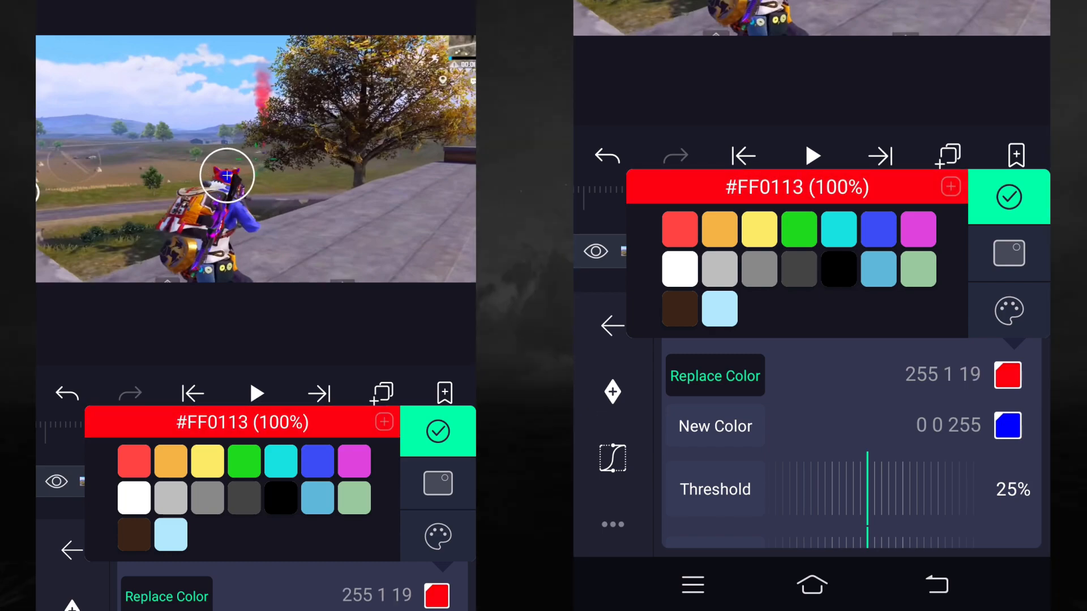
left_click(437, 431)
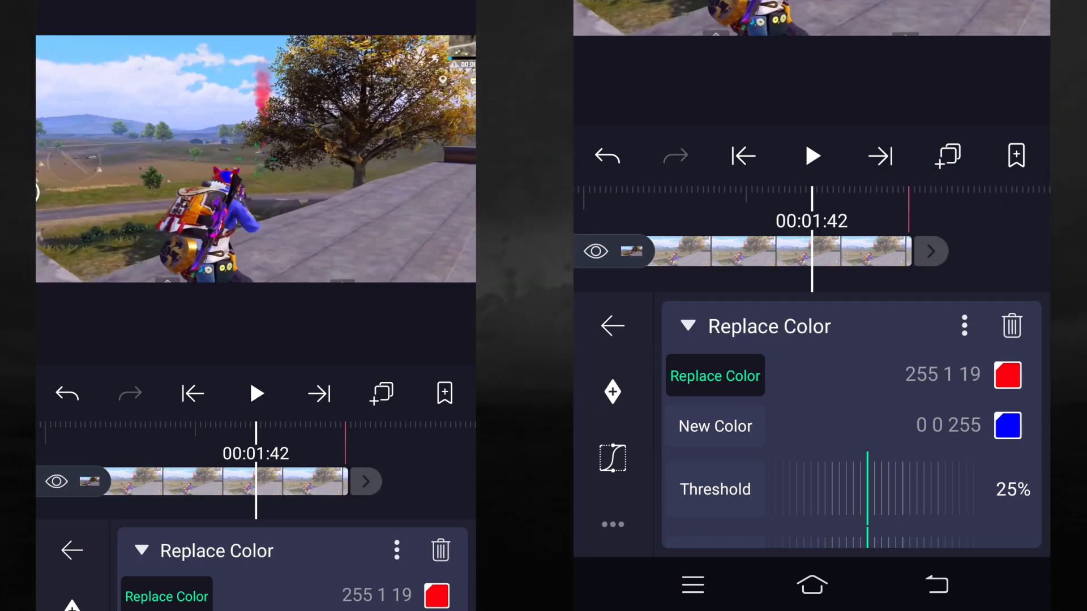
Step: Set the new colour to purple-pink and raise the threshold to 200%
left_click(716, 426)
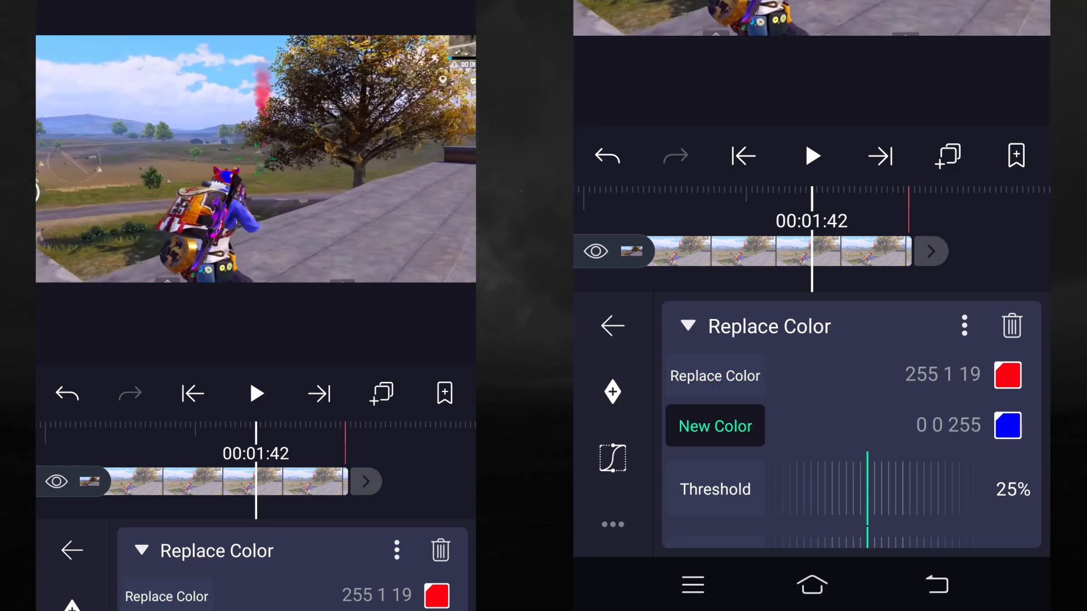
left_click(1010, 432)
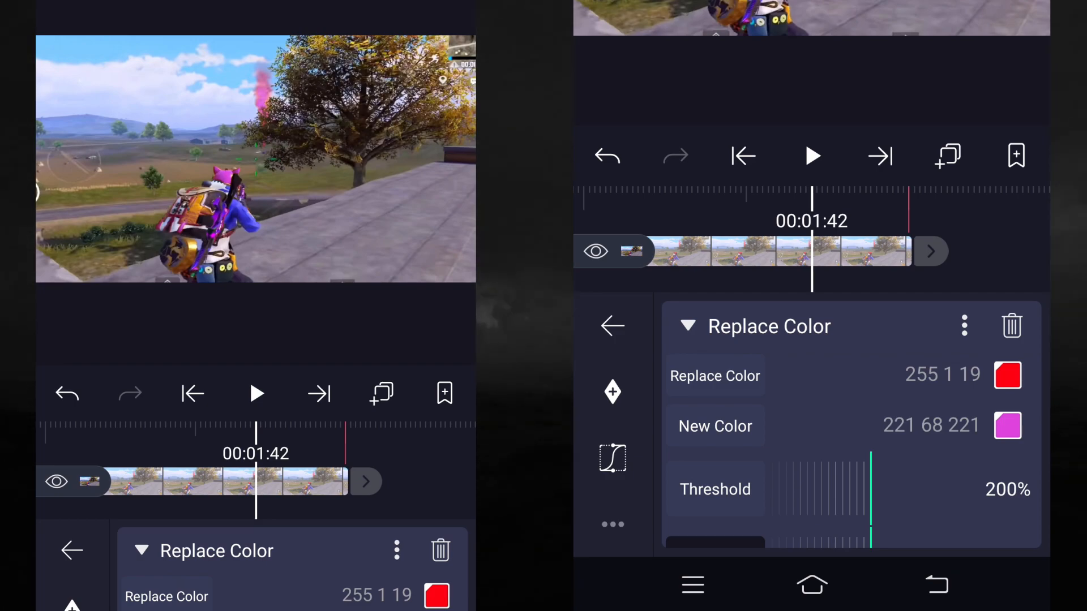
left_click(688, 326)
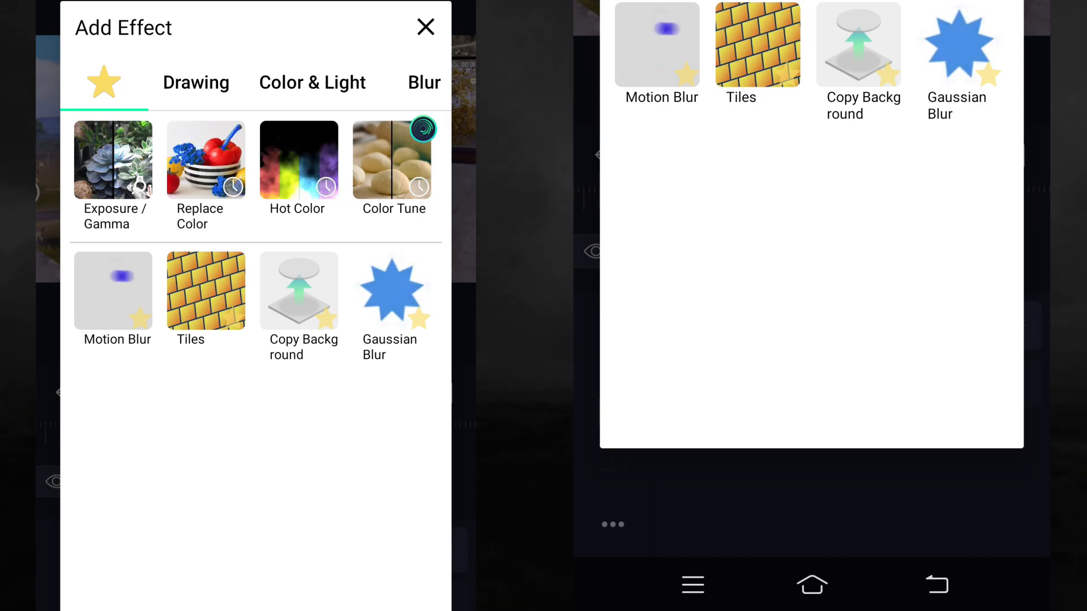
Step: Add a Spot Color effect from Color & Light and set its saturation to 12%
left_click(312, 82)
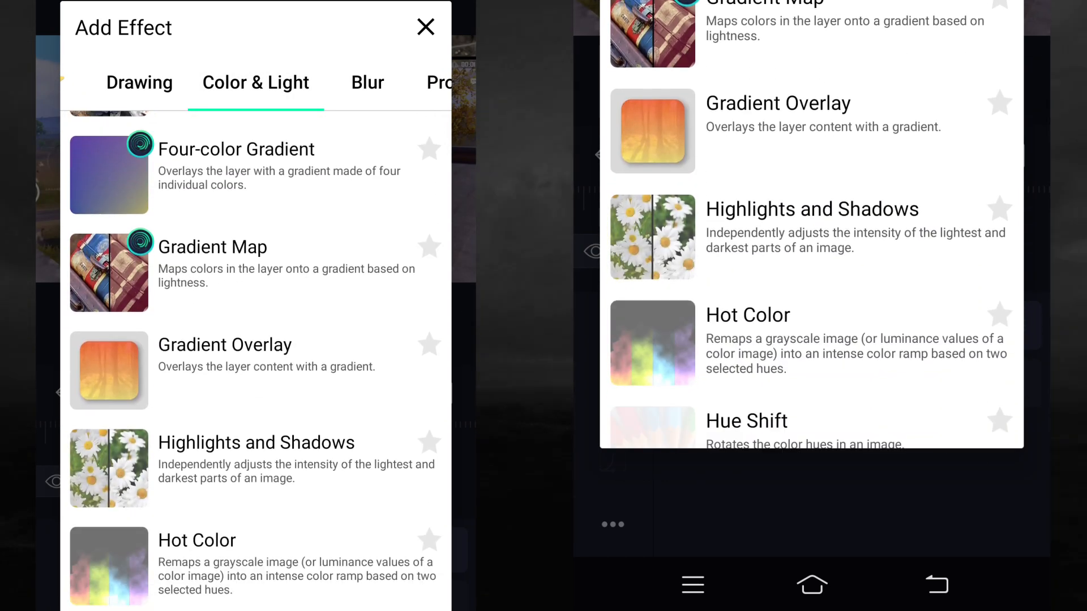
scroll("down", 3)
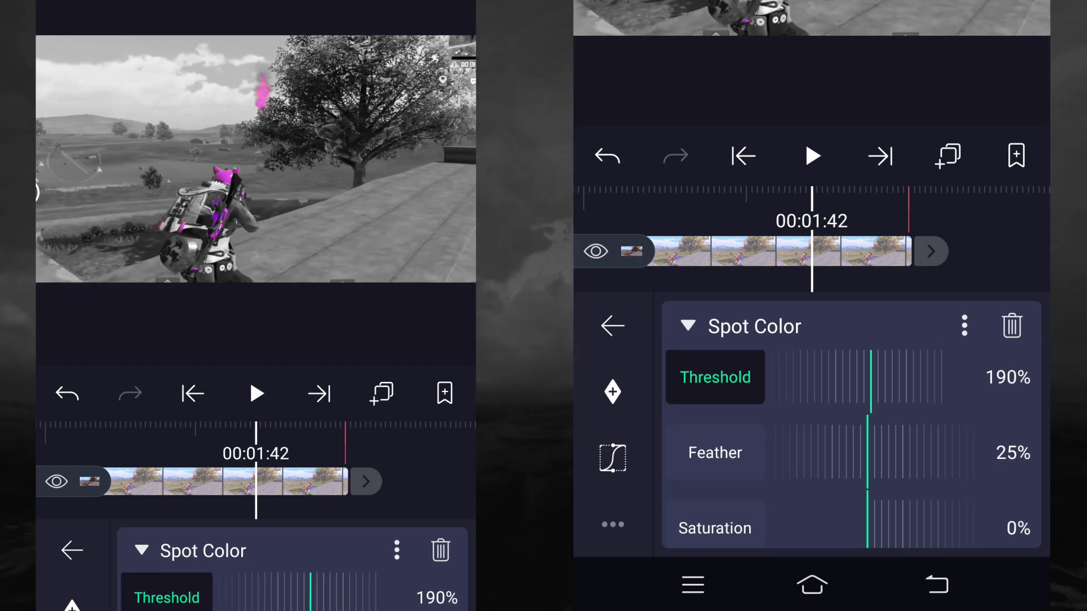
scroll("down", 3)
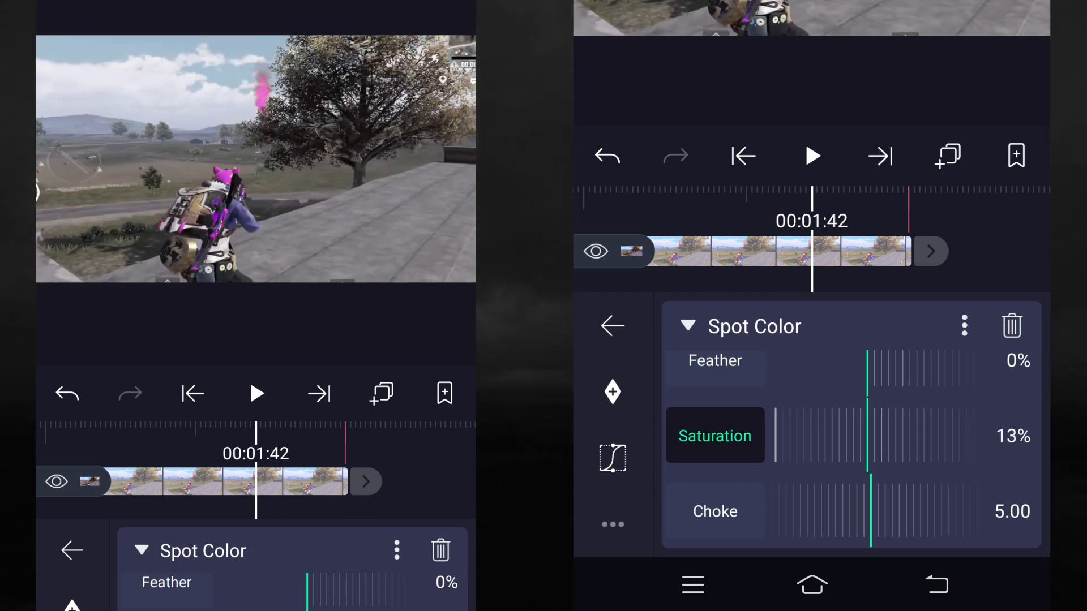
left_click_drag(865, 435, 873, 436)
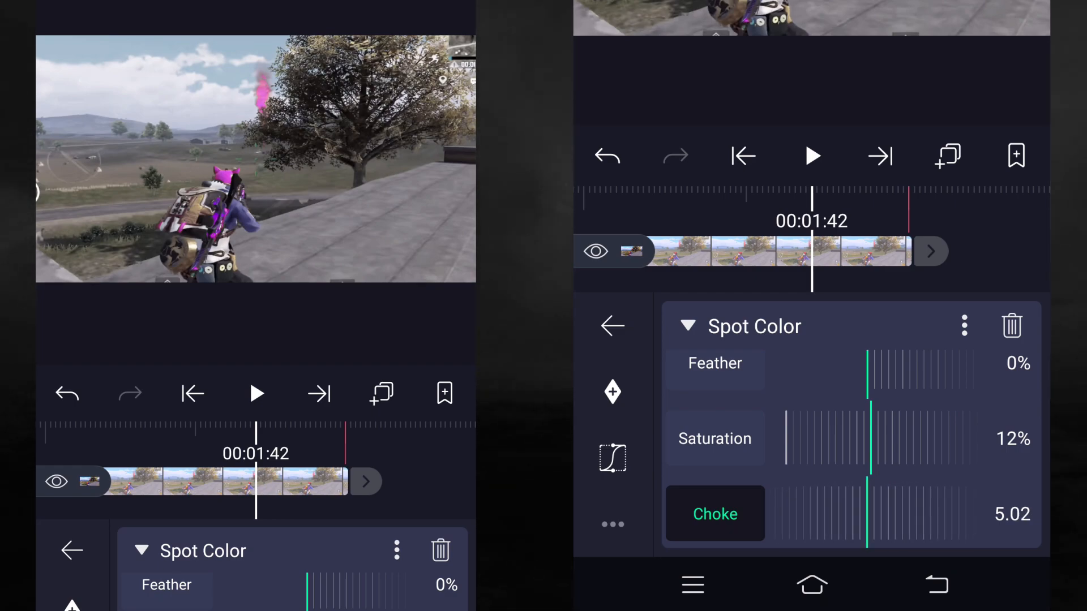
Step: Reduce the Spot Color choke to 3.34, keeping only the purple accents
left_click_drag(873, 514, 866, 513)
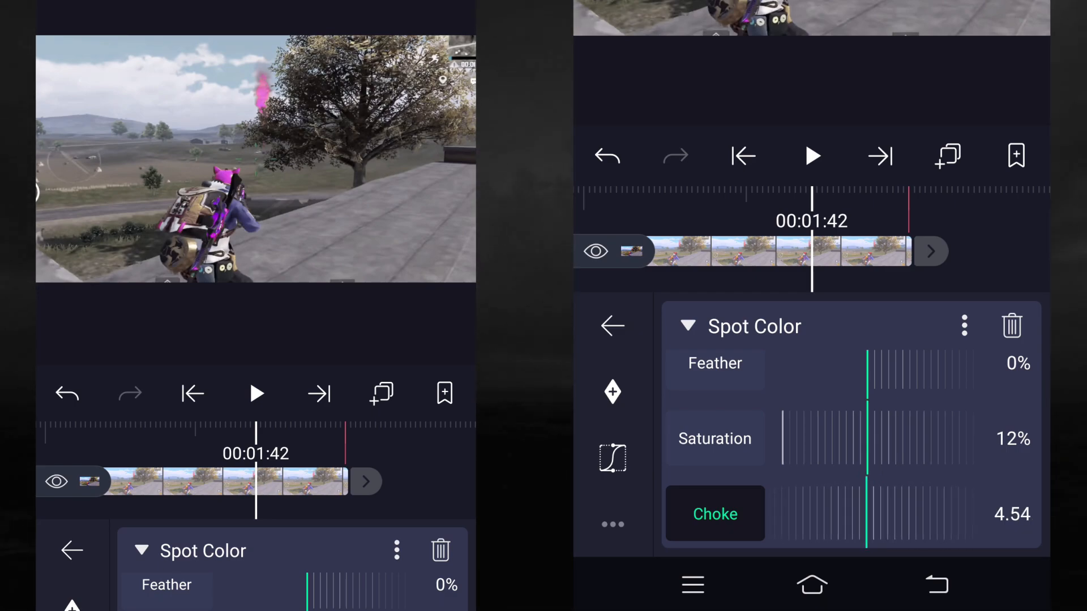
left_click_drag(869, 513, 866, 514)
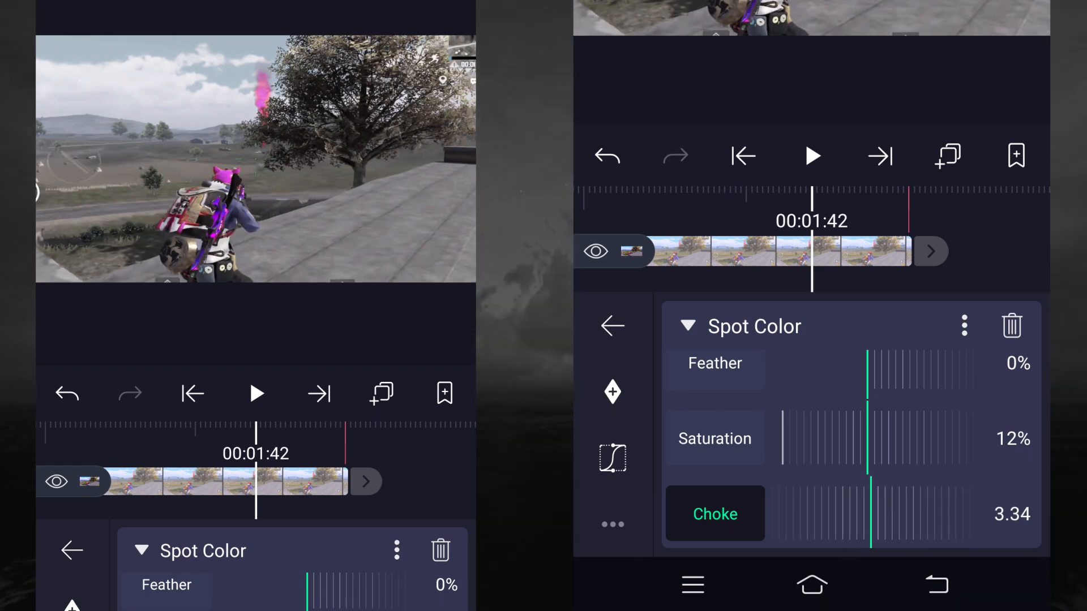
left_click(612, 326)
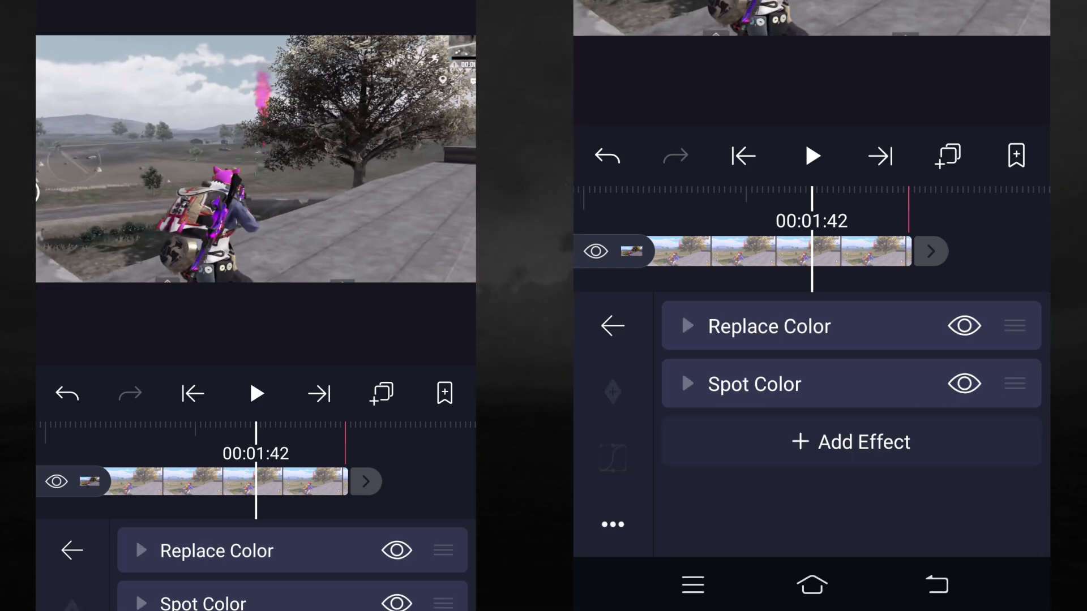
Step: Add Brightness/Contrast with brightness -12% and contrast raised to +12%
left_click(851, 441)
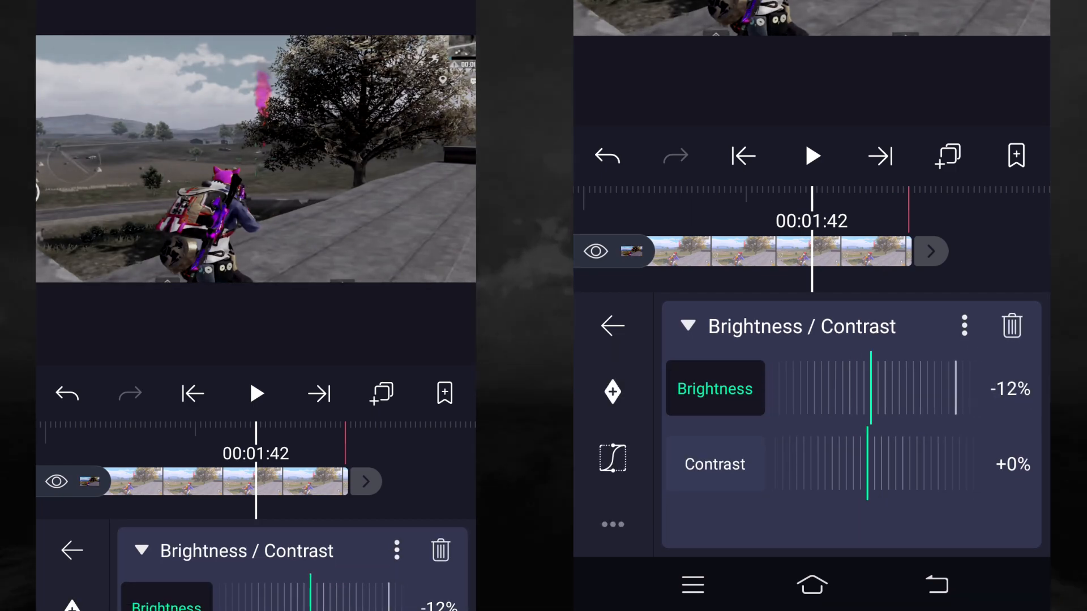
left_click(714, 464)
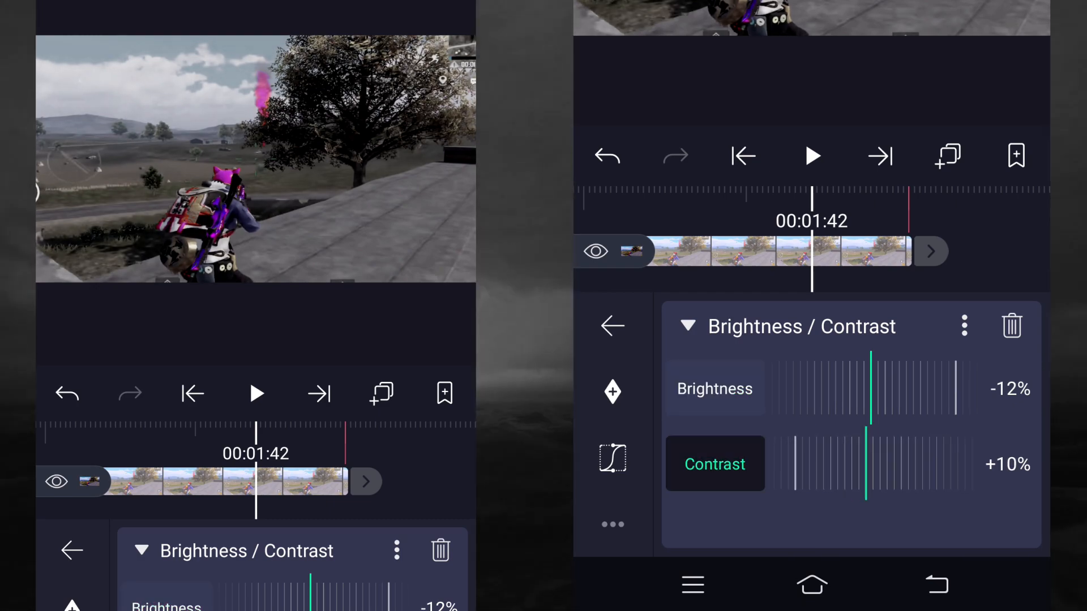
left_click_drag(866, 465, 871, 464)
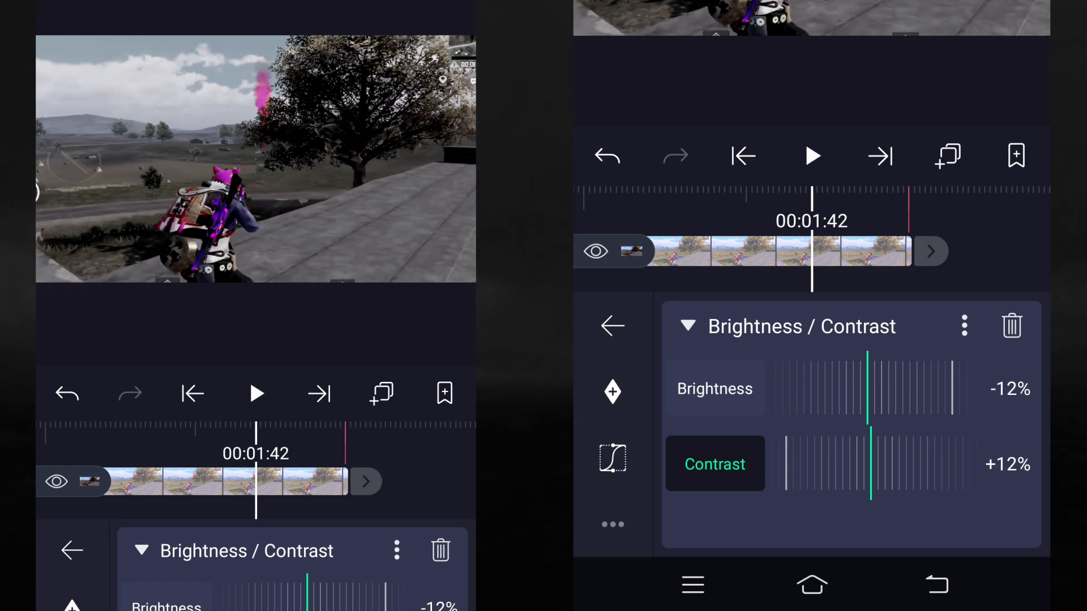
left_click(611, 326)
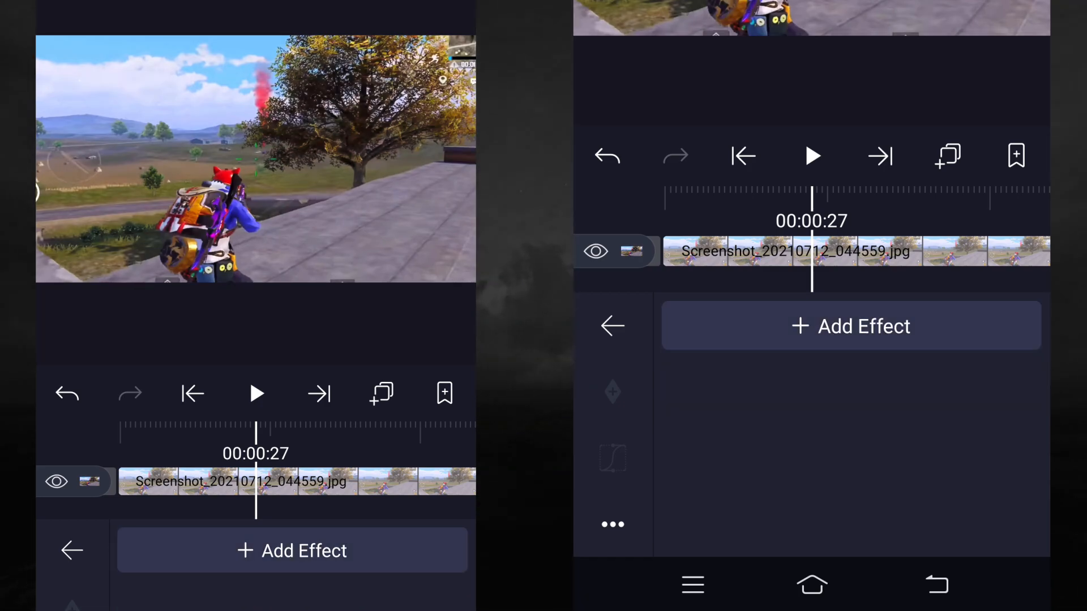
Step: Add Exposure/Gamma to the screenshot layer with exposure 2.00 and gamma 0.045
left_click(292, 550)
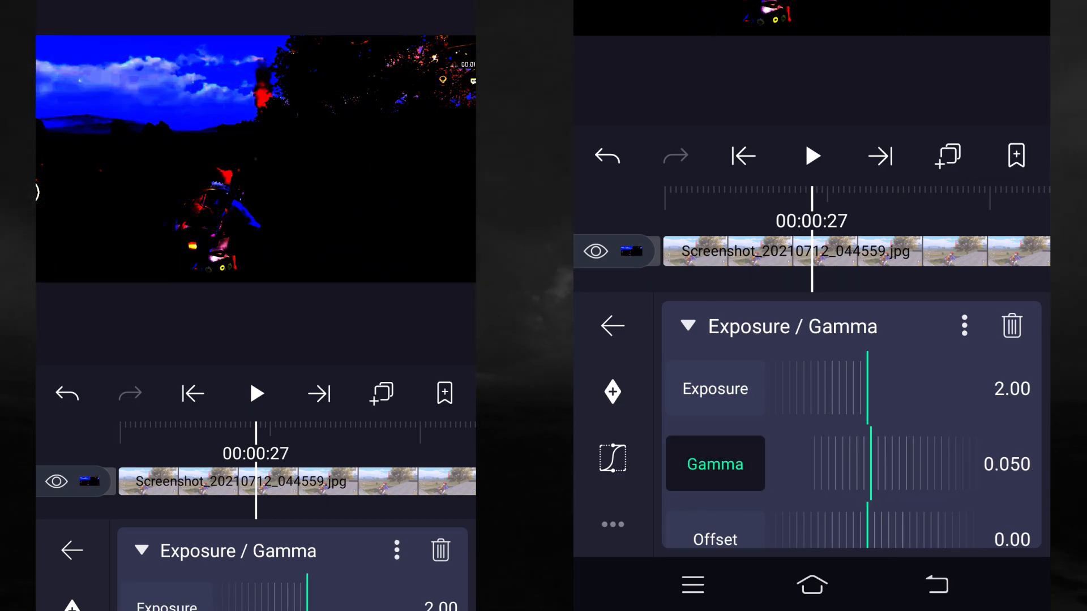
left_click_drag(872, 464, 864, 464)
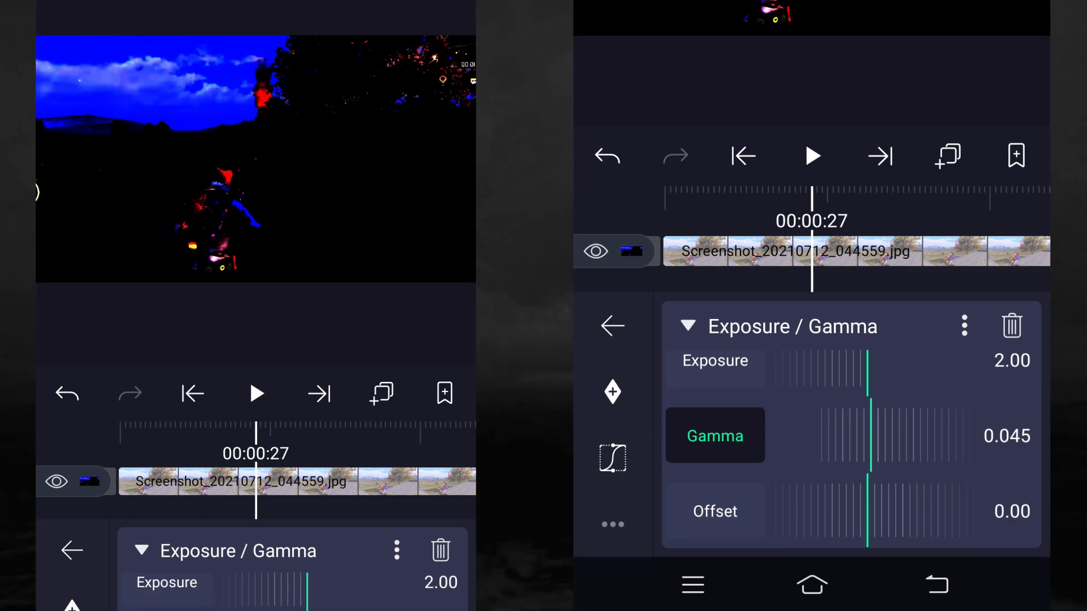
left_click(688, 326)
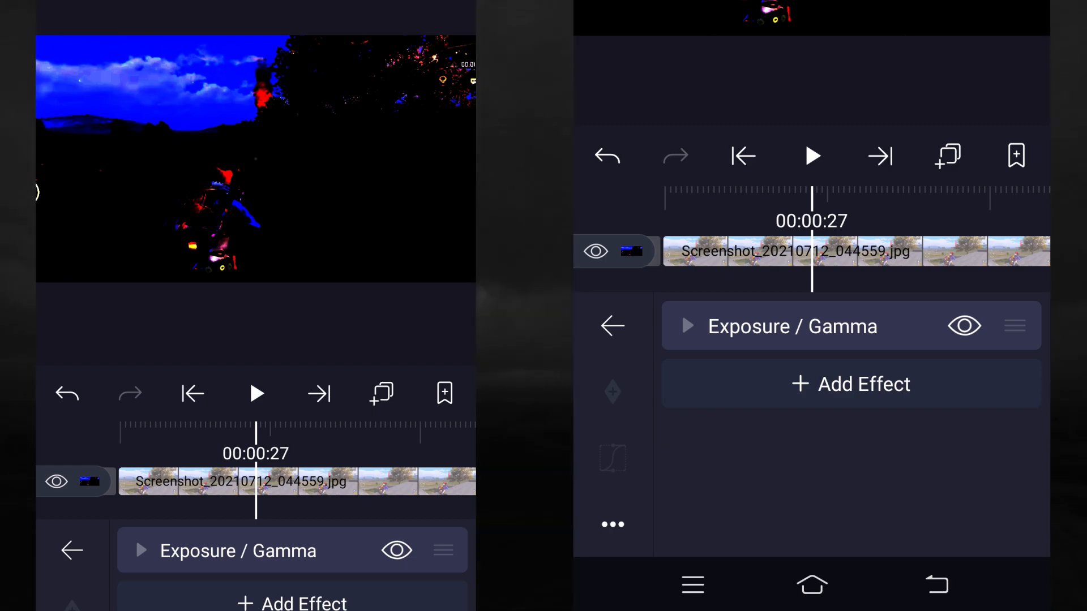
Step: Add a Hot Color effect and shift its tint hue to purple
left_click(851, 384)
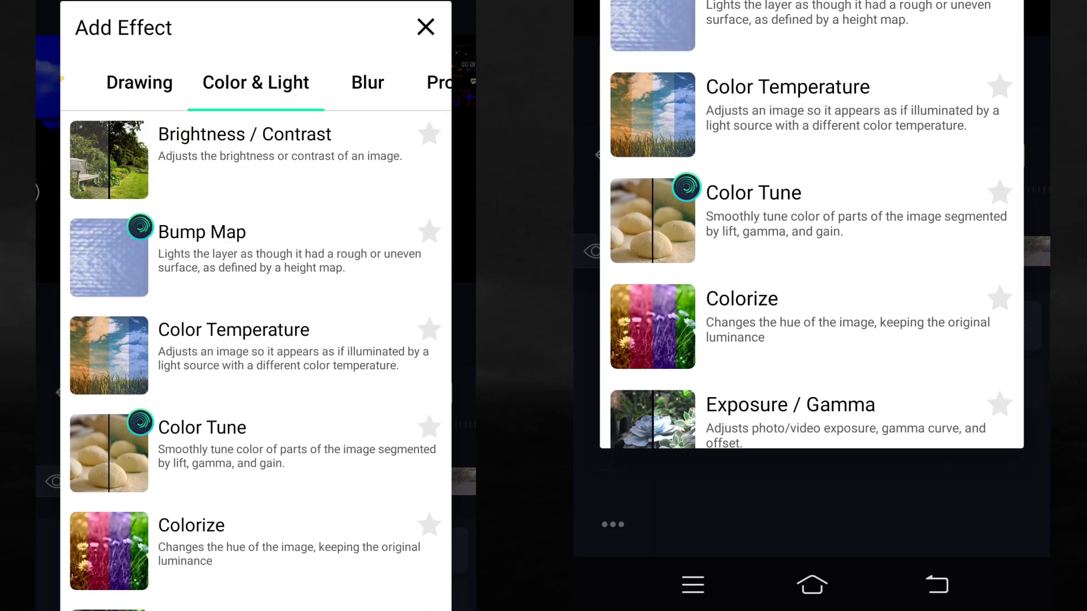
scroll("down", 3)
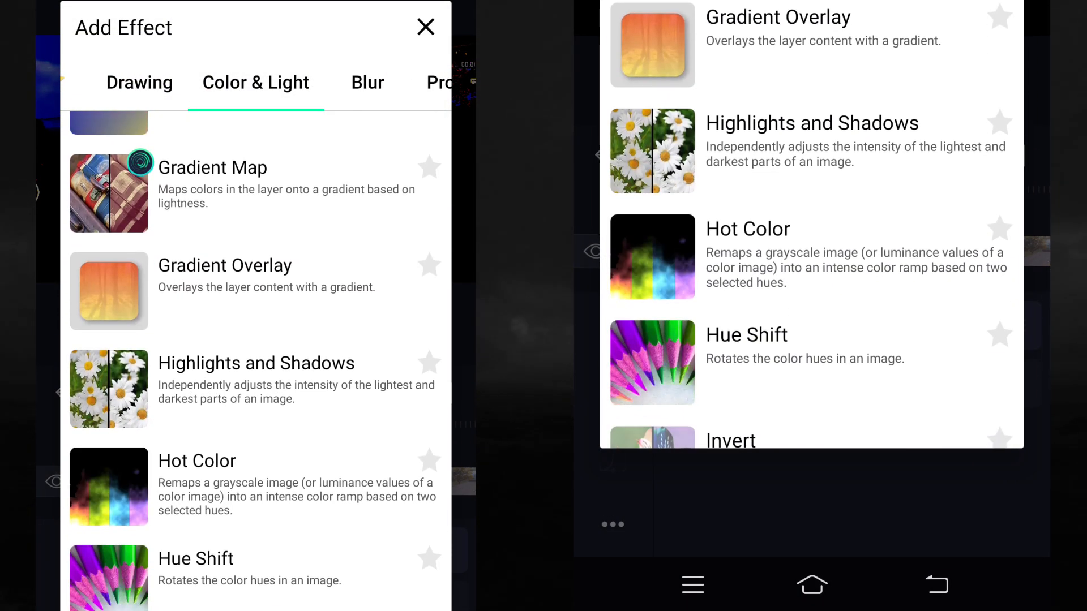
left_click(197, 461)
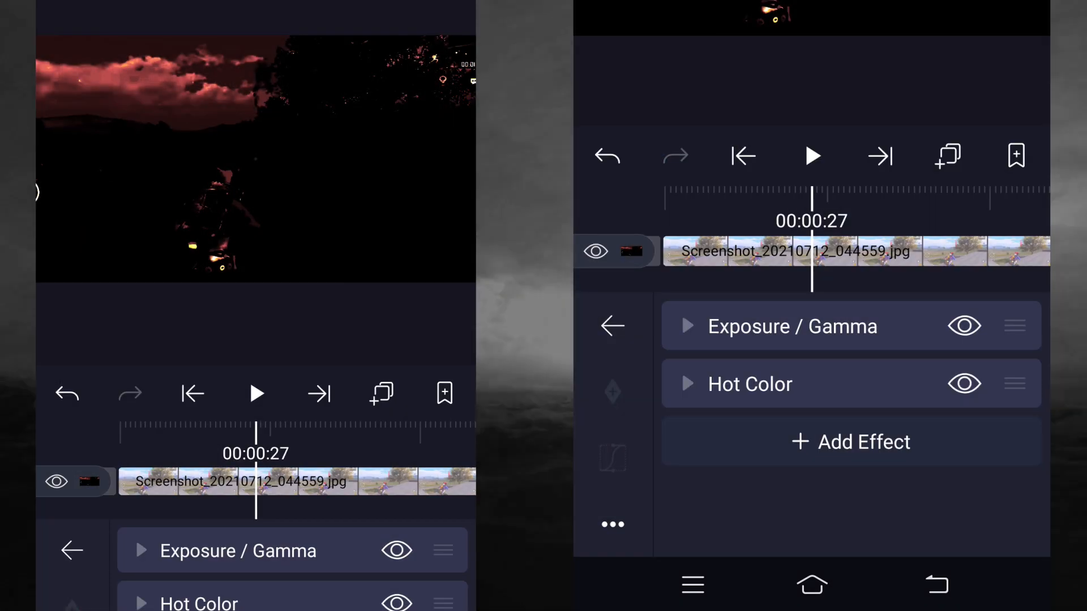
left_click(749, 385)
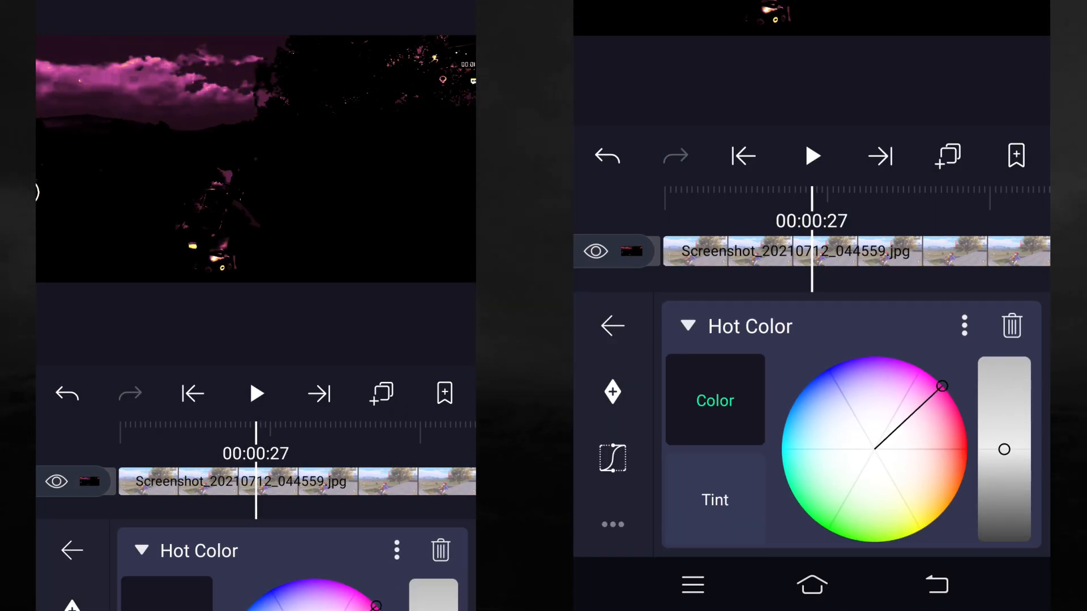
left_click(714, 501)
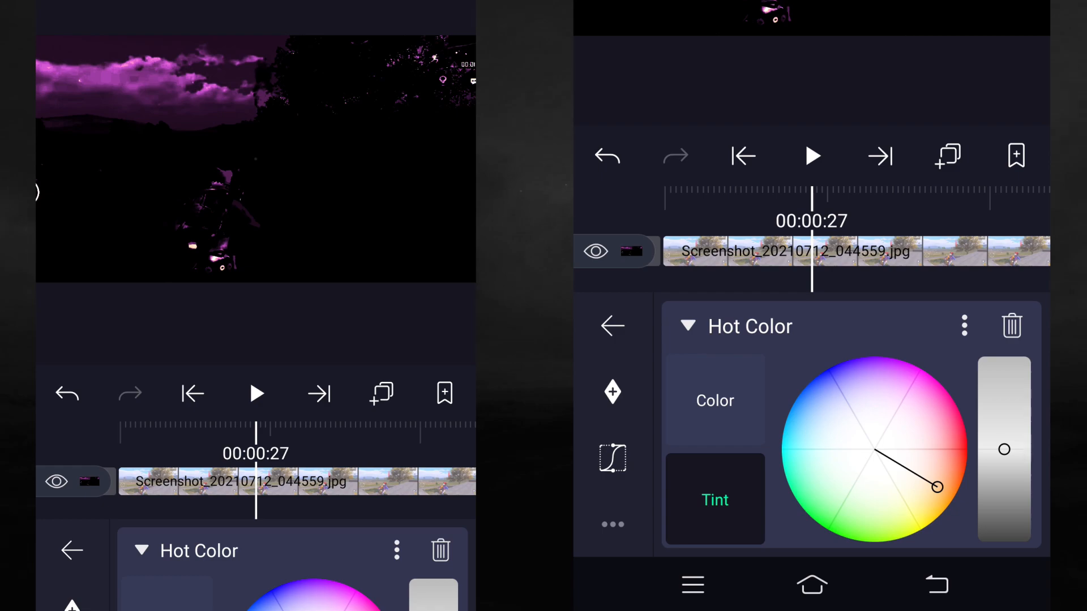
left_click_drag(933, 485, 922, 368)
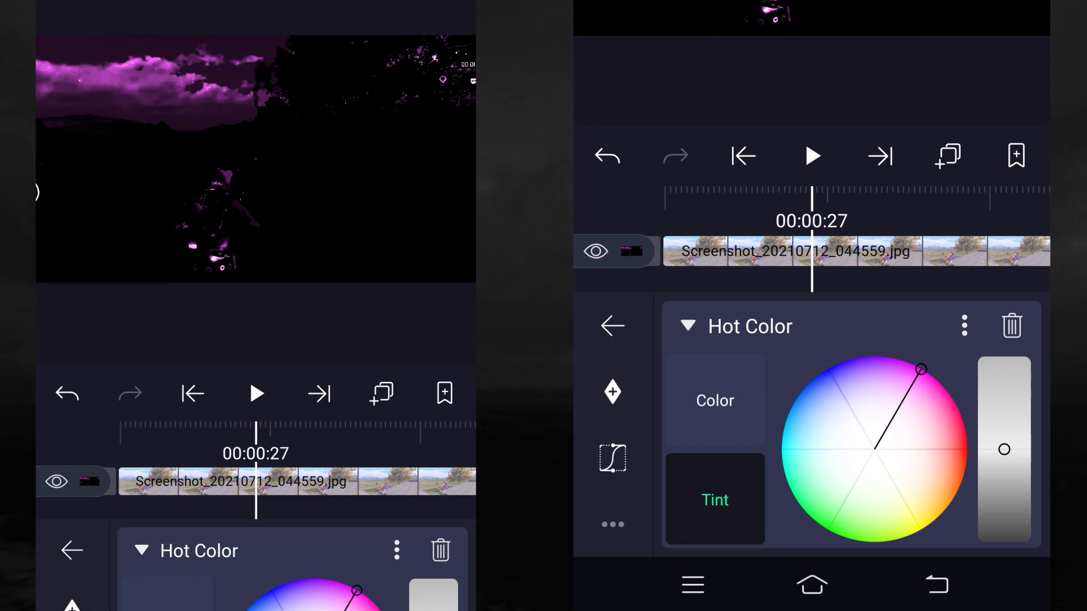
left_click(612, 326)
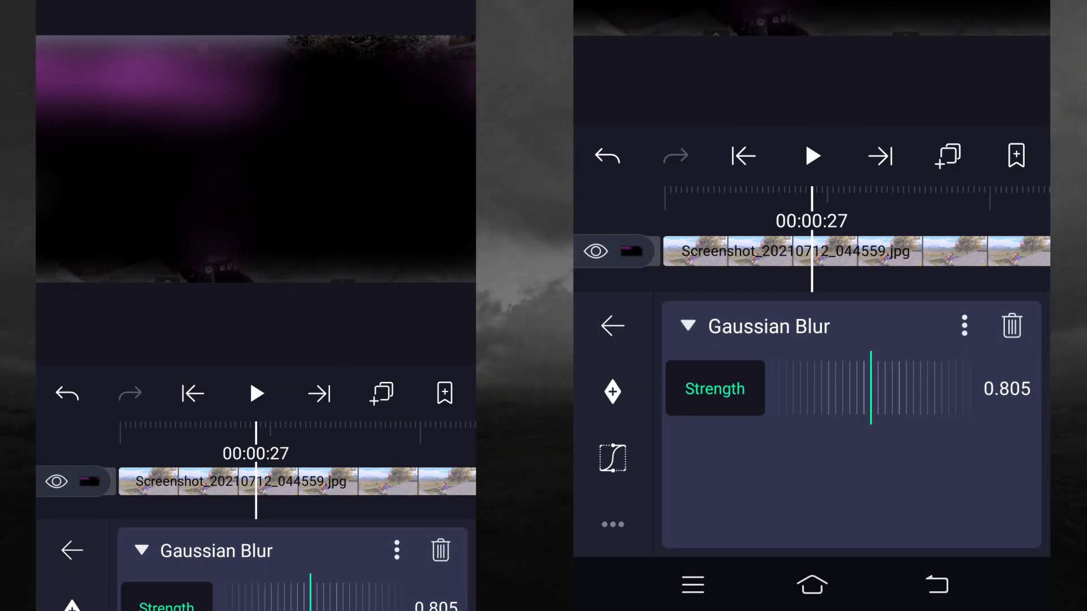
Step: Blend the blurred glow layer with Linear Dodge over the black-and-white clip
left_click(611, 326)
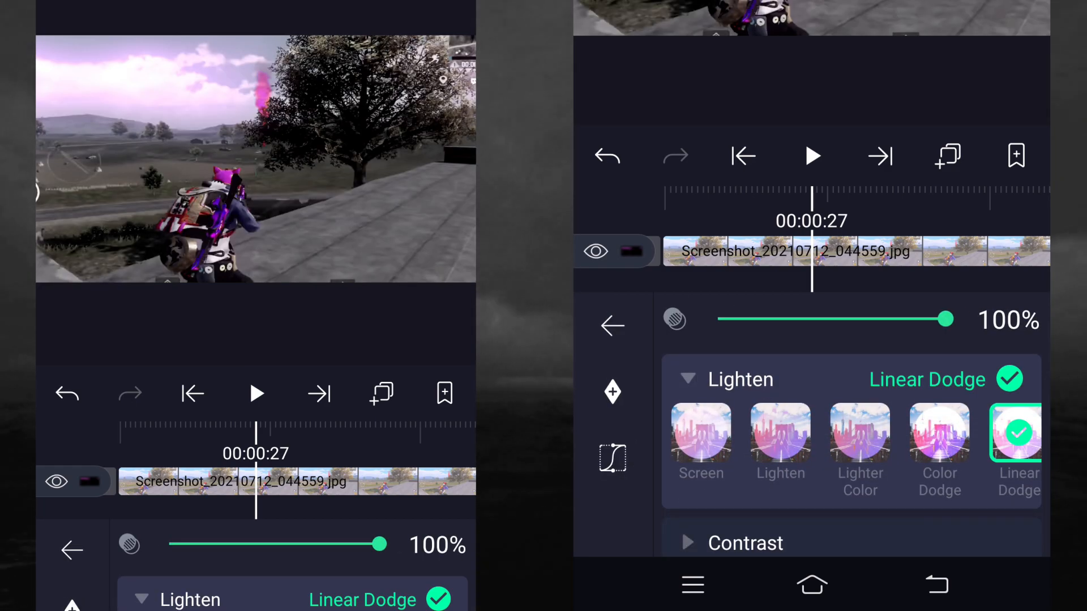
left_click(611, 326)
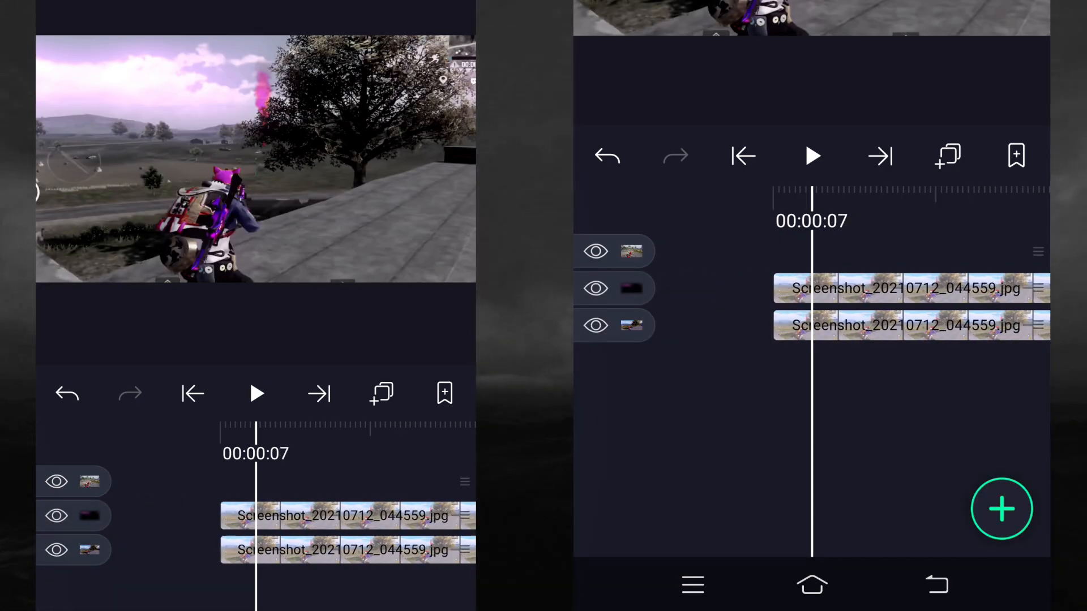